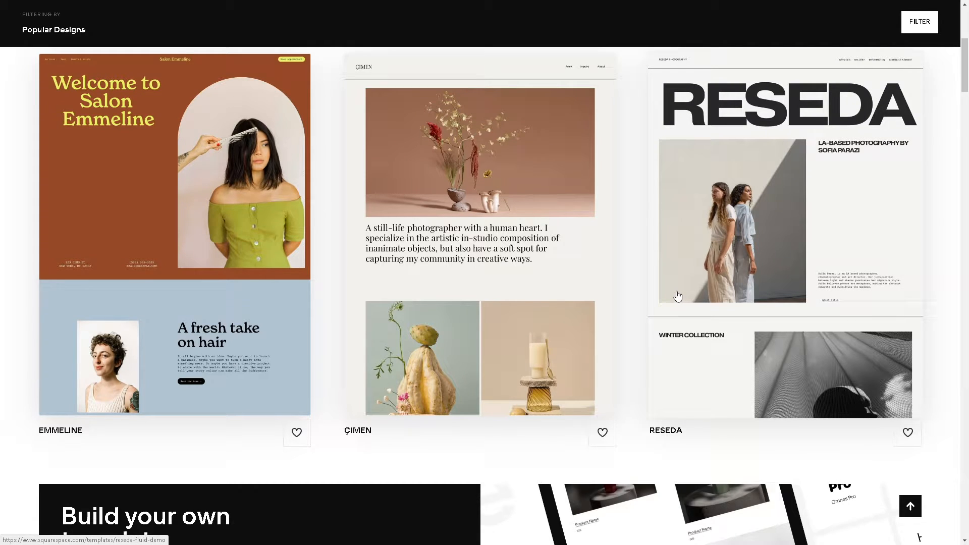
- Scroll down through the Popular Designs template gallery
scroll("down", 3)
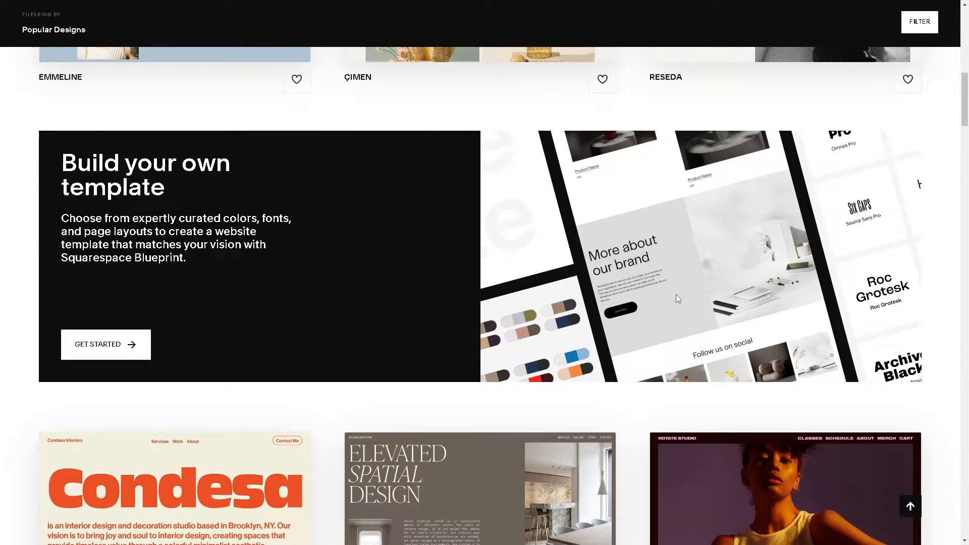
scroll("down", 3)
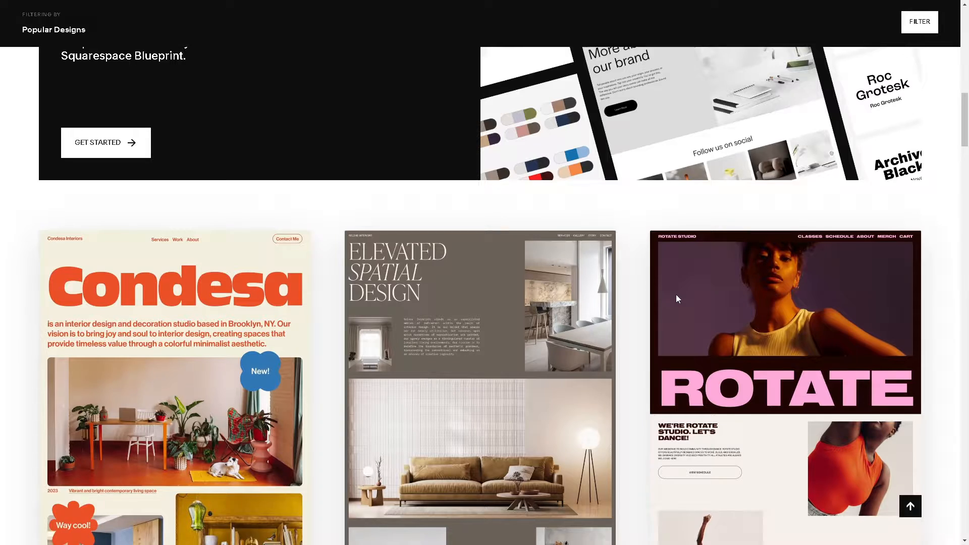
scroll("down", 3)
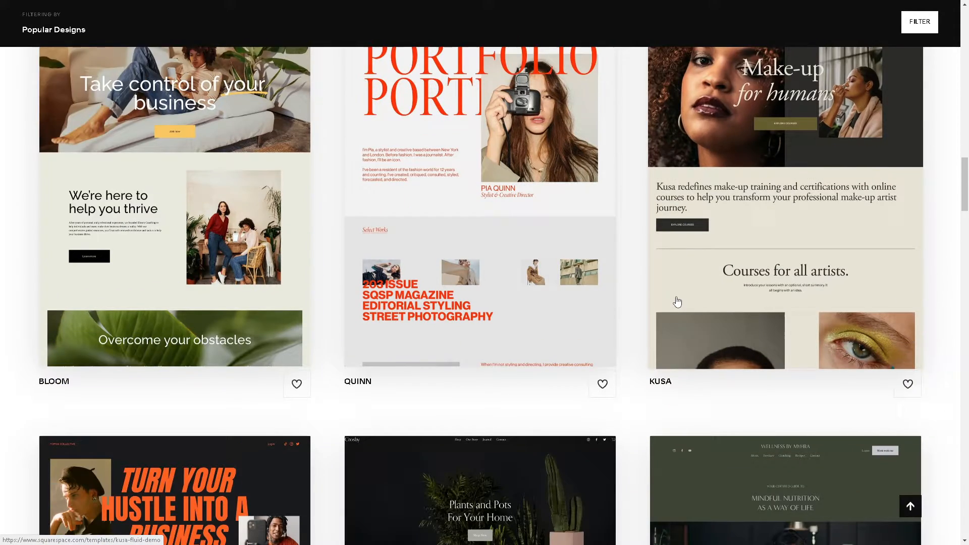
scroll("down", 3)
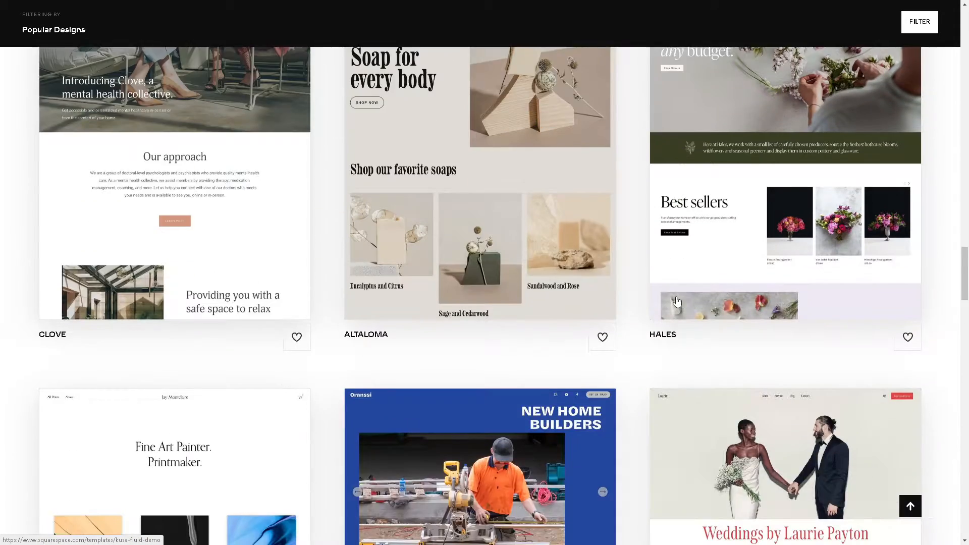
scroll("down", 3)
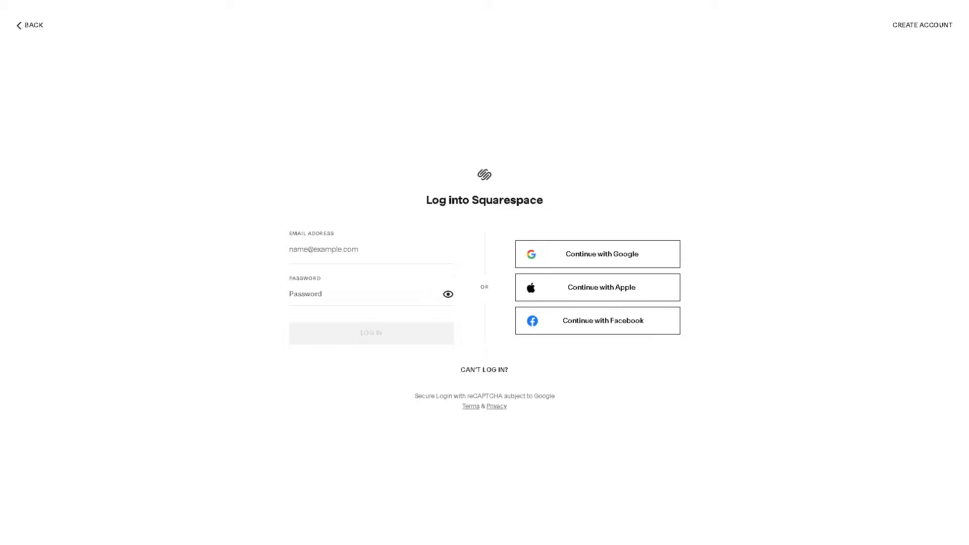
- Start creating an account and show more sign-up options
left_click(922, 25)
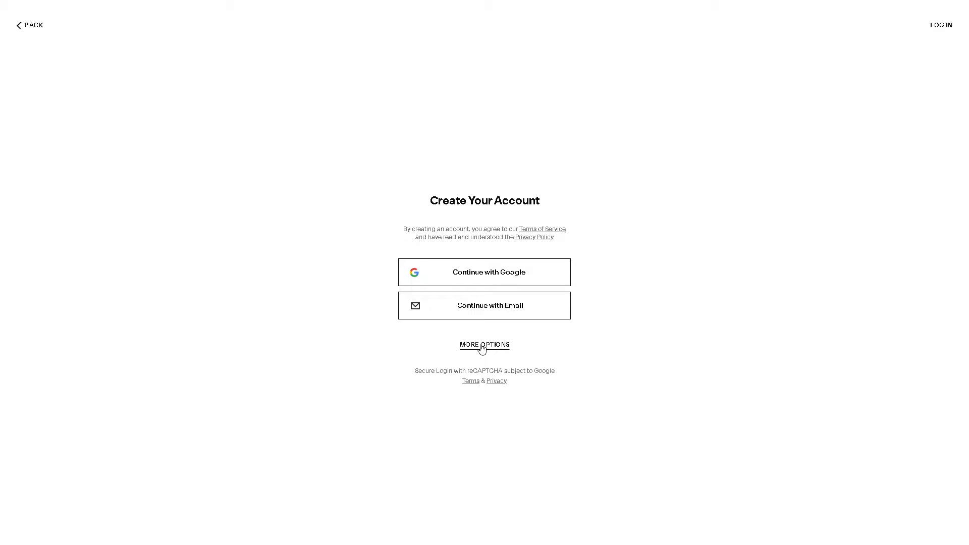
left_click(483, 344)
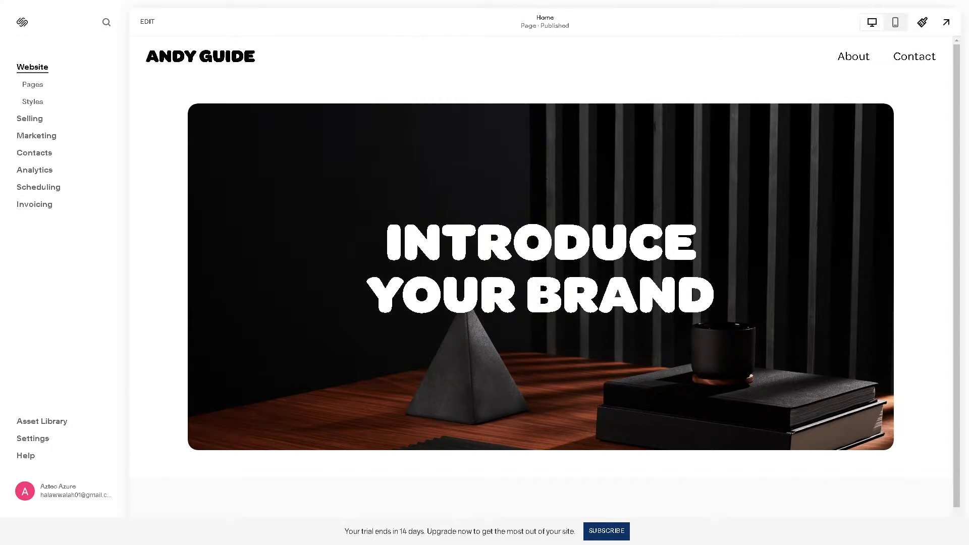
mouse_move(774, 241)
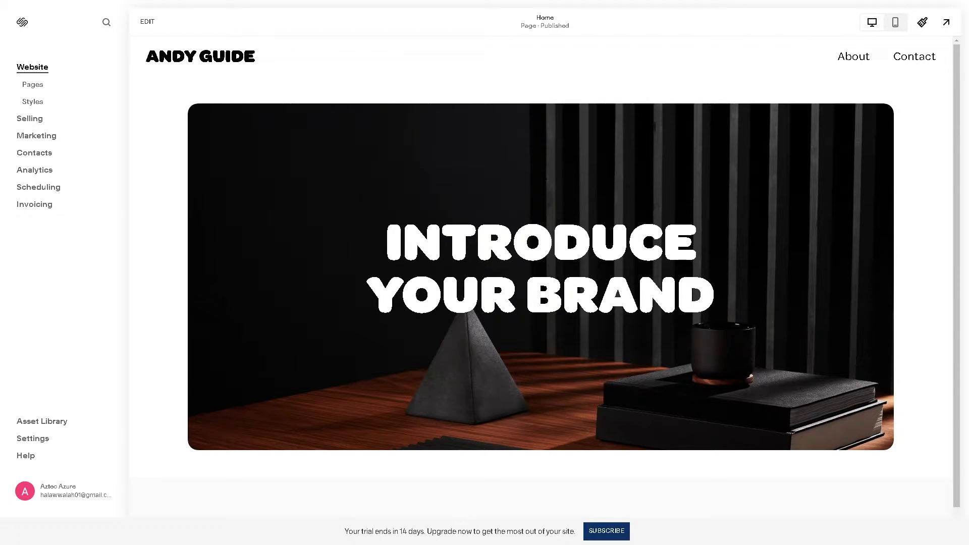
mouse_move(722, 153)
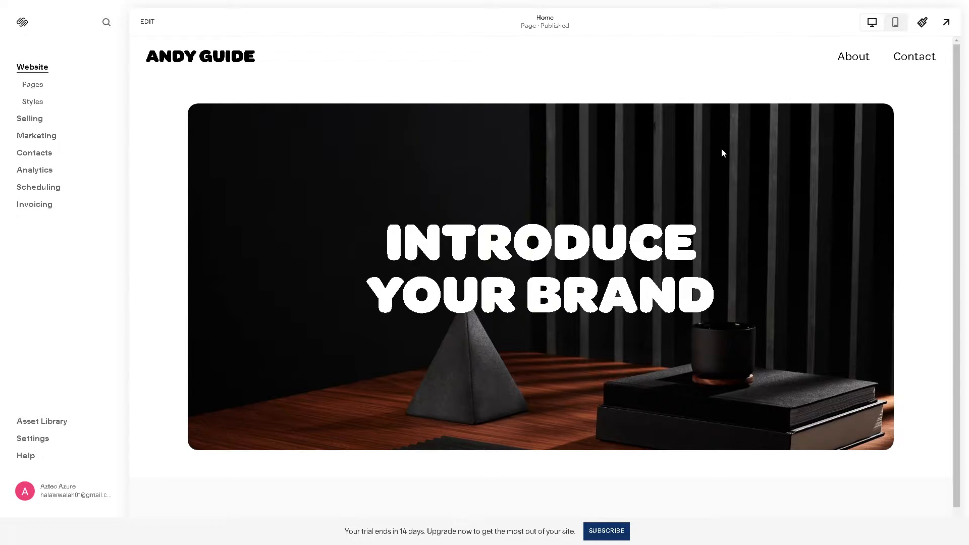
mouse_move(922, 22)
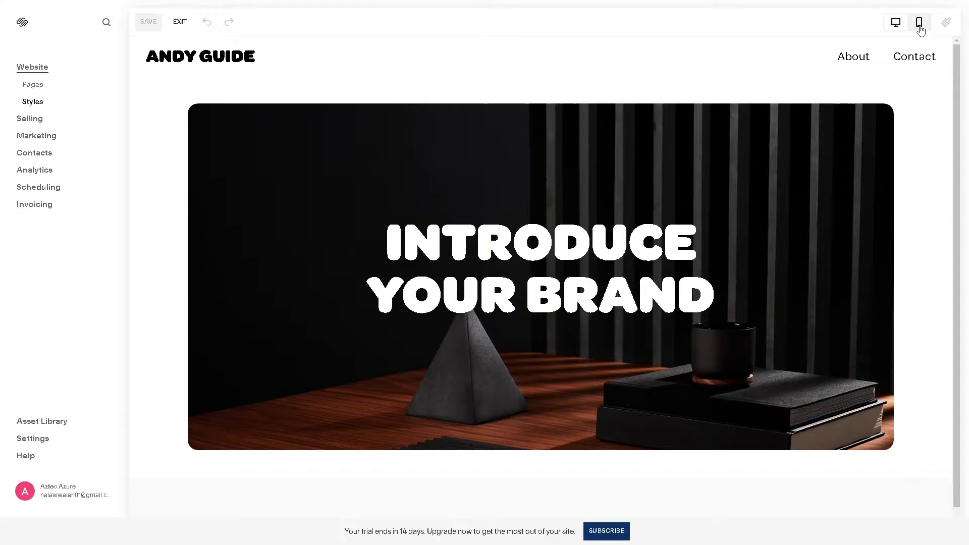
- Check Site Styles, close it, and enter edit mode on the Home page
left_click(945, 22)
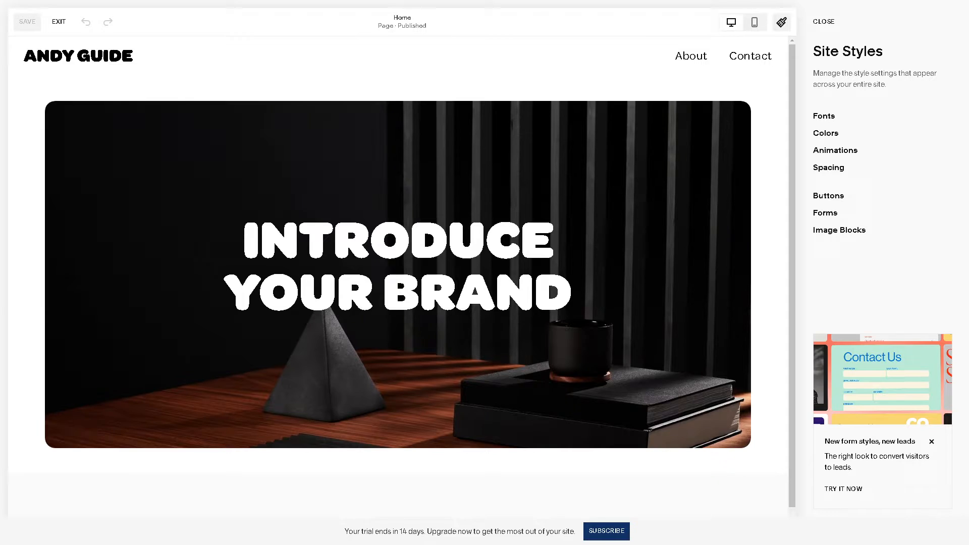
left_click(823, 21)
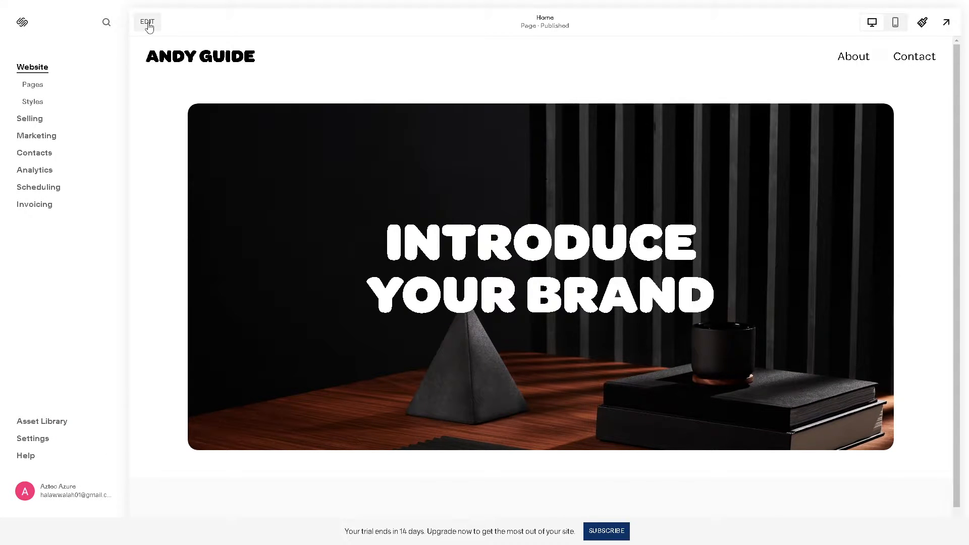
left_click(148, 22)
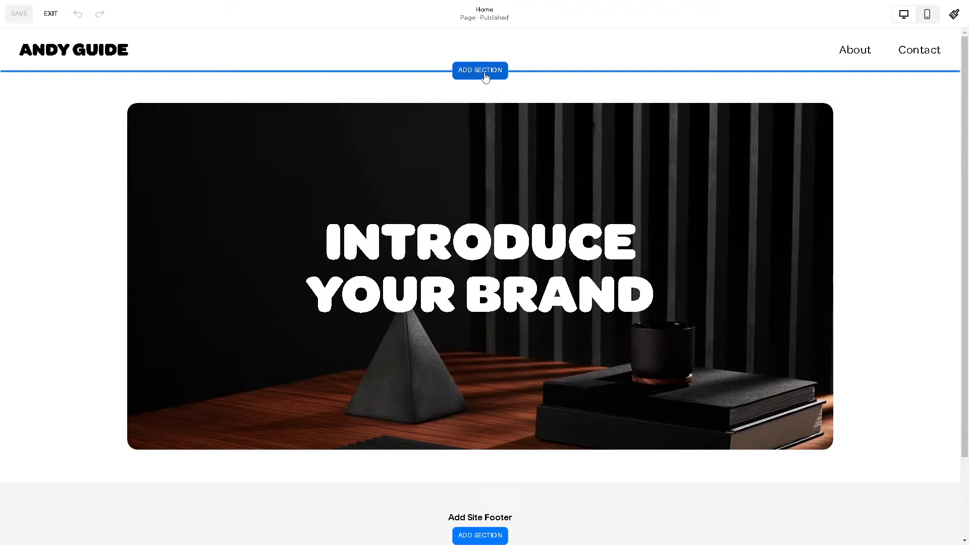
- Add a new section at the top and filter to Images layouts
left_click(480, 70)
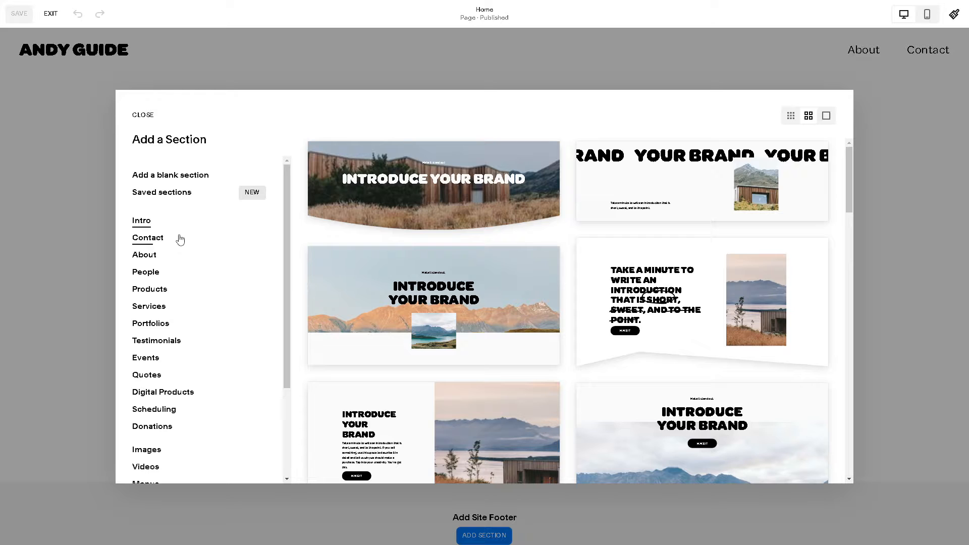
scroll("down", 3)
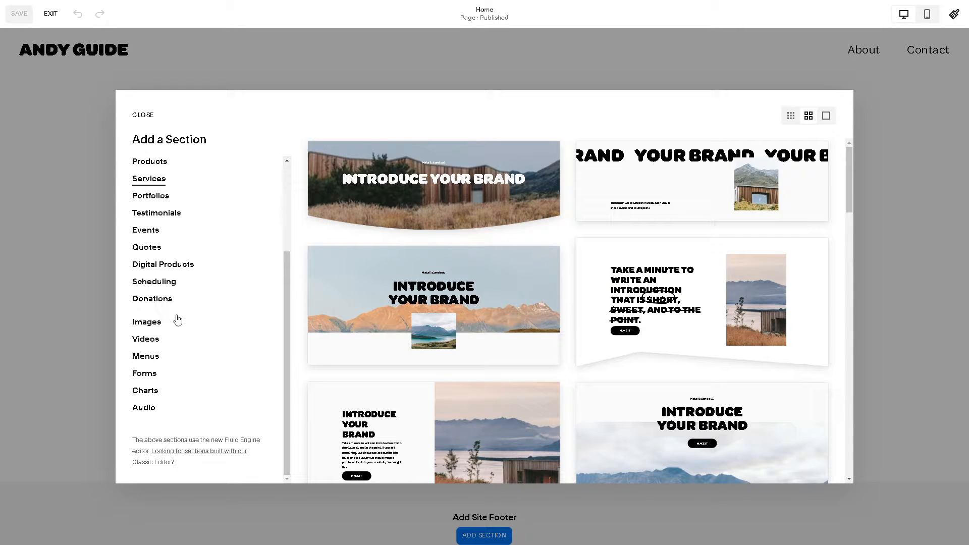
left_click(147, 322)
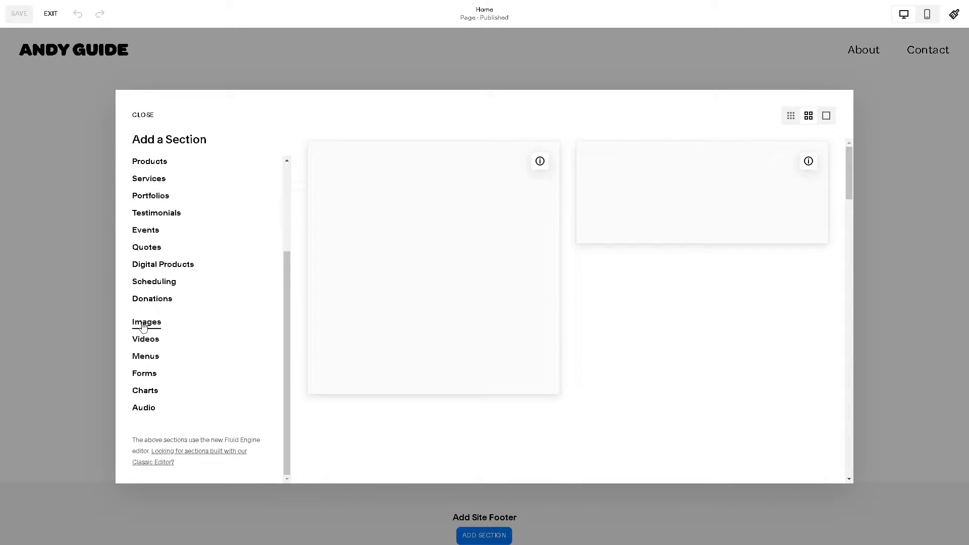
left_click(146, 322)
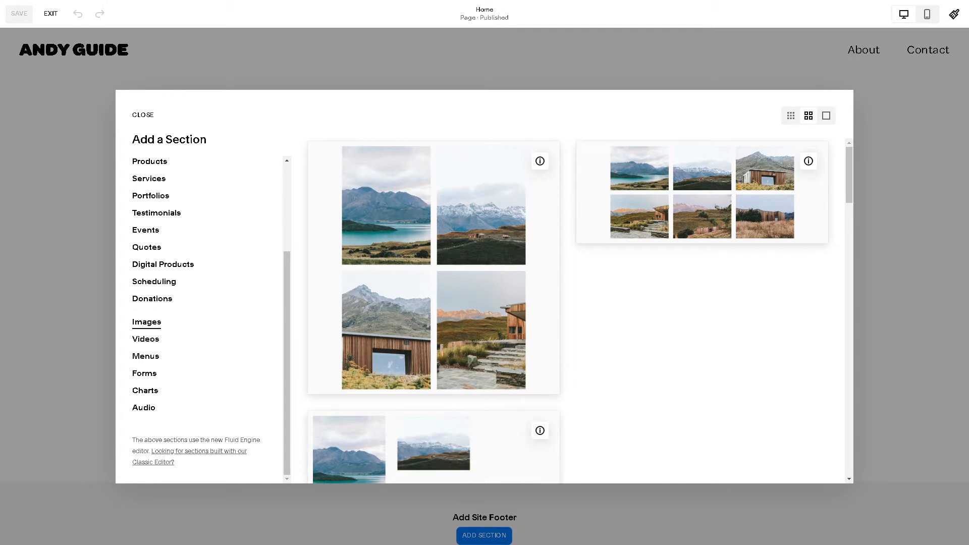
- Browse the image layouts and insert the six-image grid gallery section
scroll("down", 3)
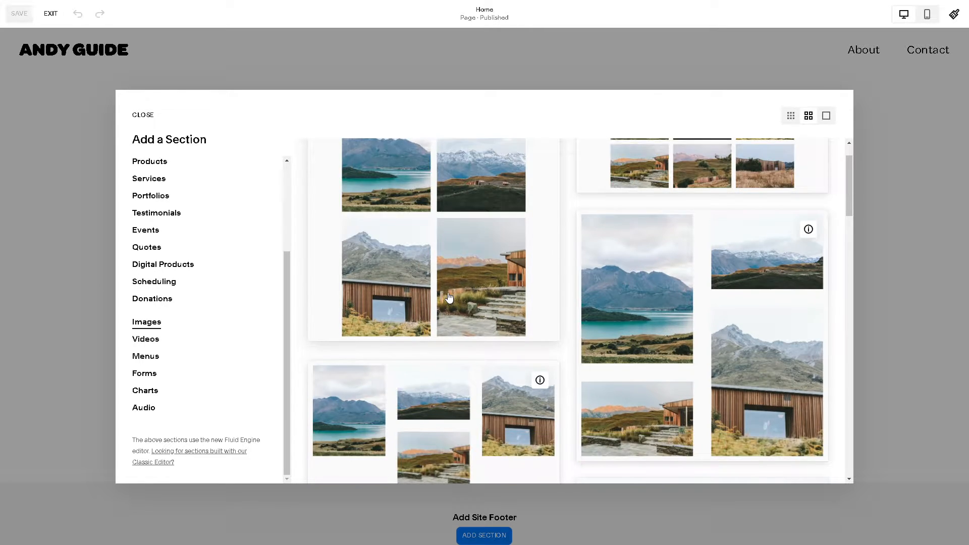
scroll("down", 3)
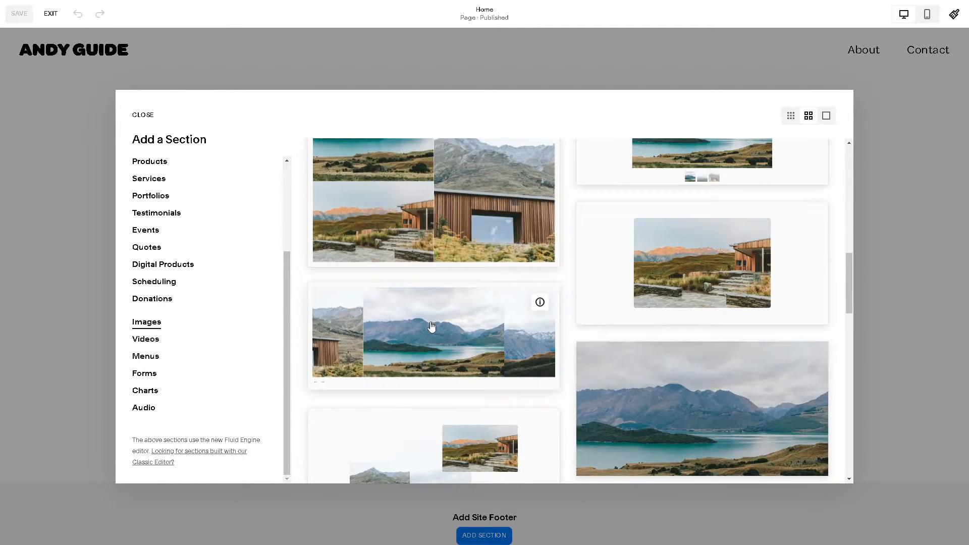
scroll("down", 3)
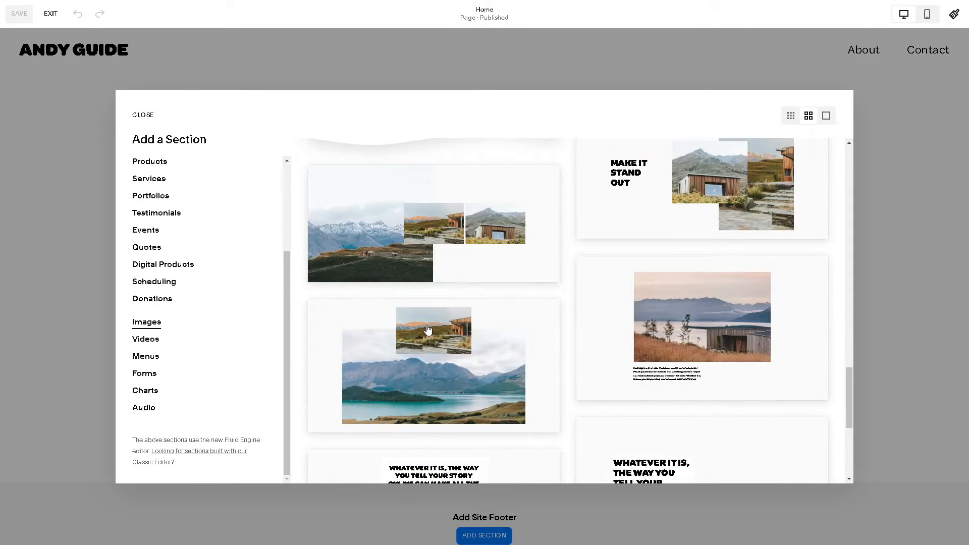
scroll("down", 3)
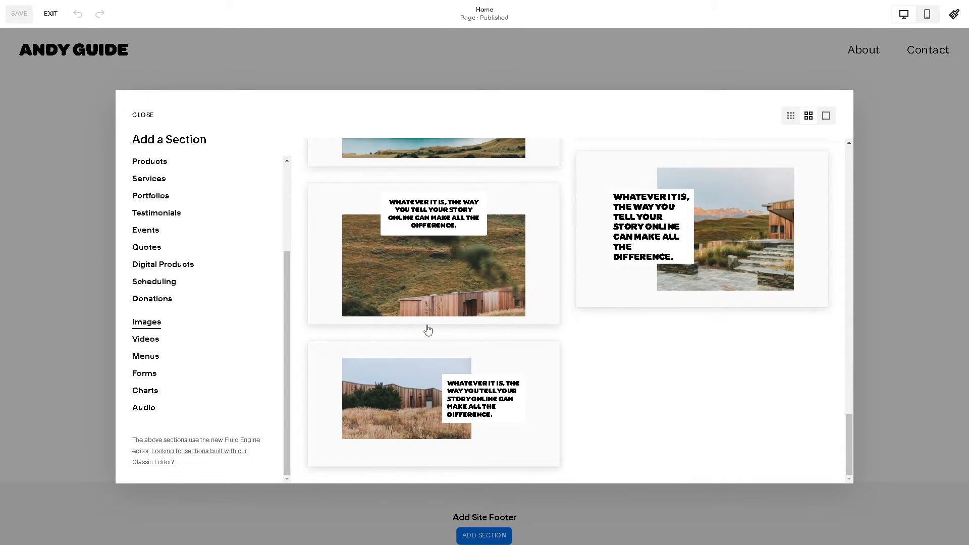
scroll("down", 3)
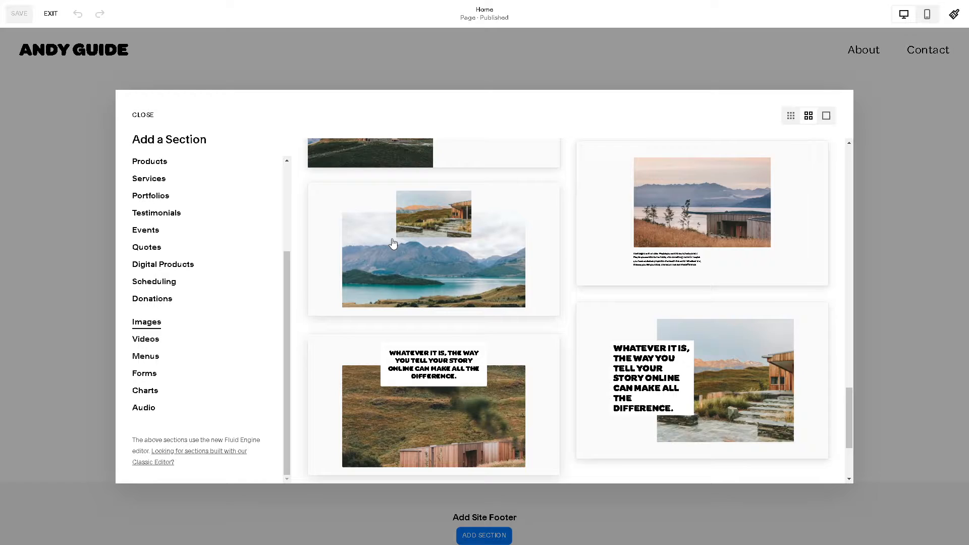
scroll("down", 3)
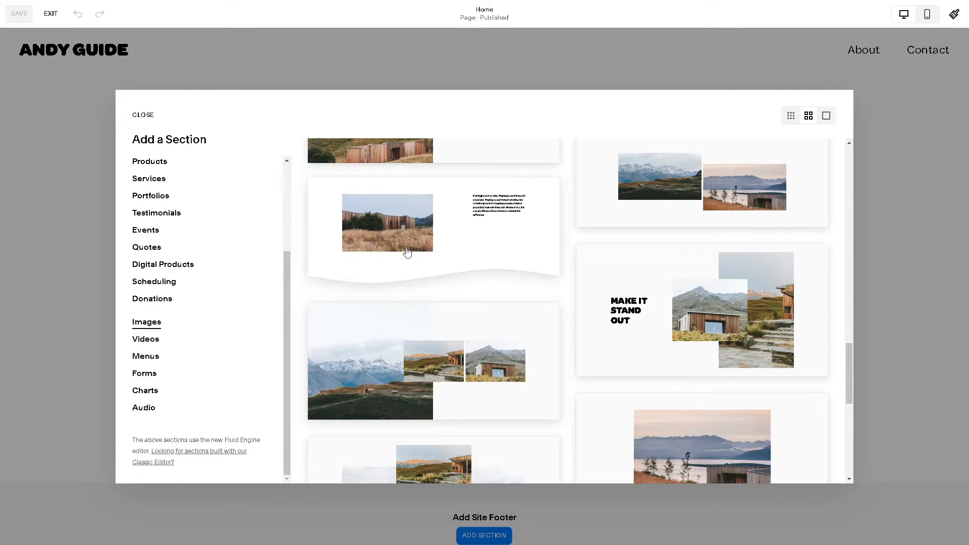
scroll("down", 3)
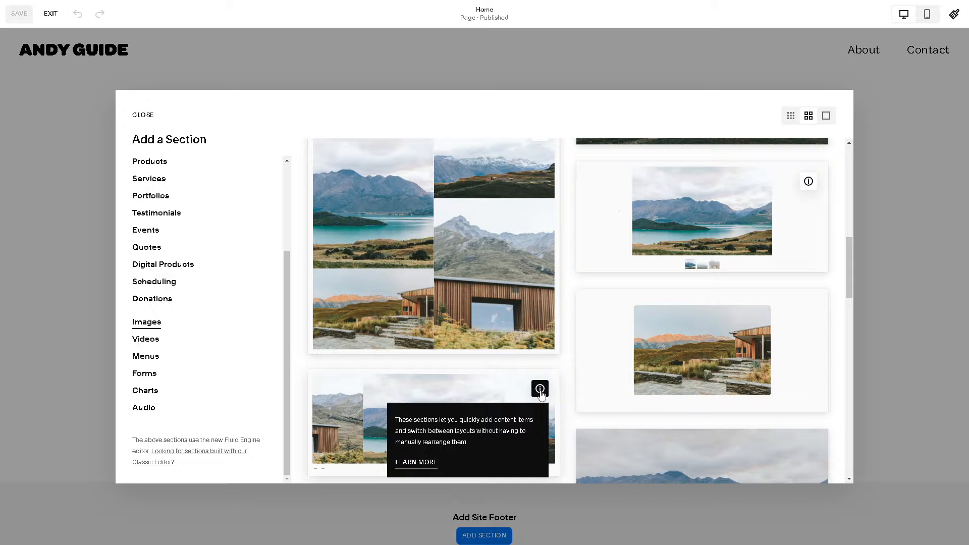
mouse_move(654, 345)
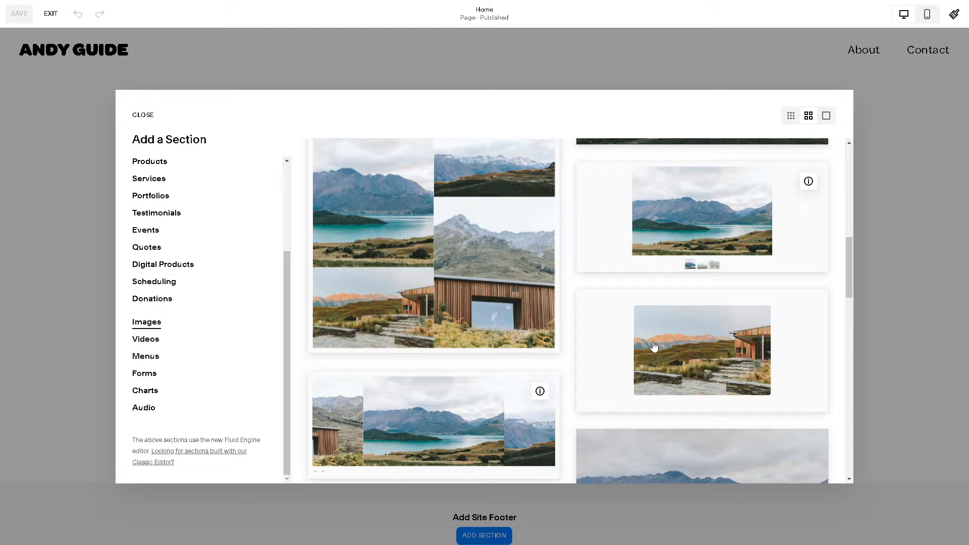
scroll("down", 3)
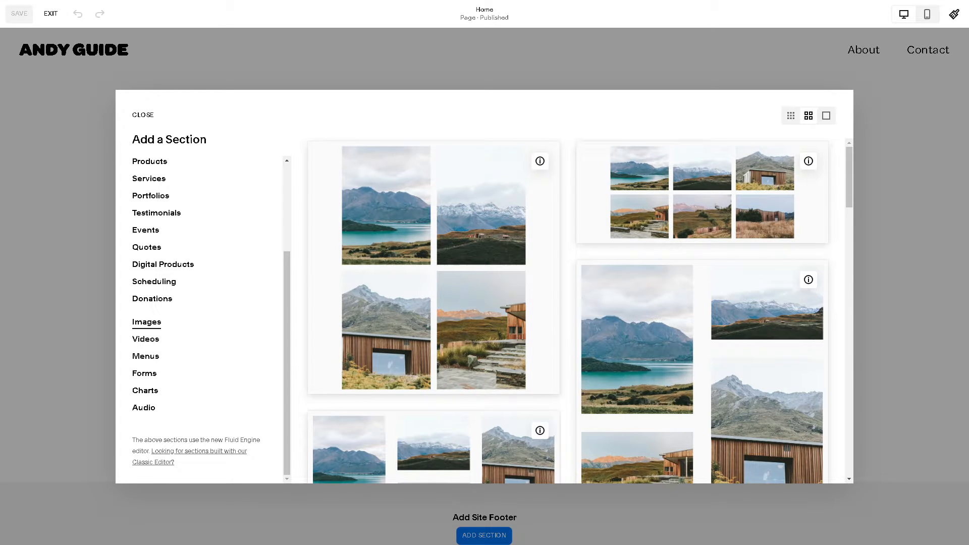
mouse_move(807, 161)
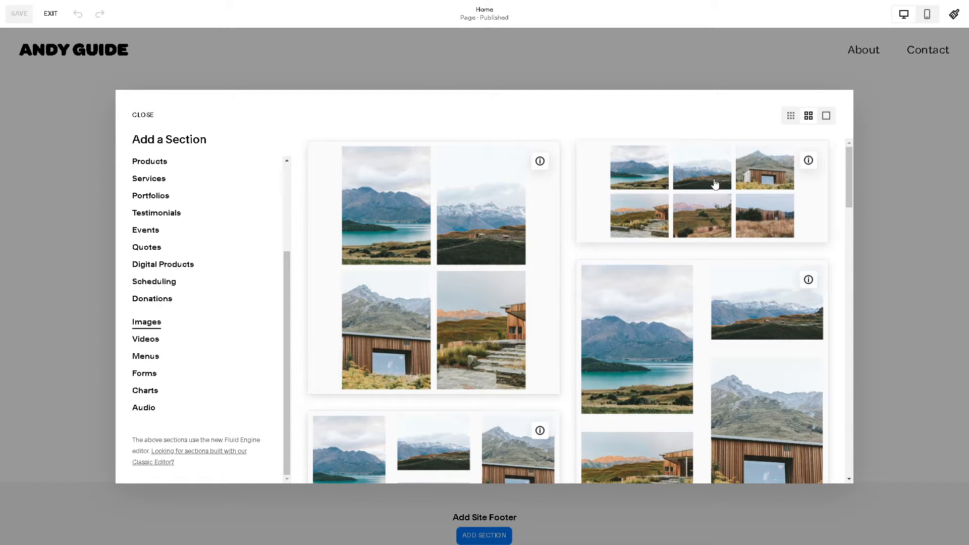
left_click(142, 115)
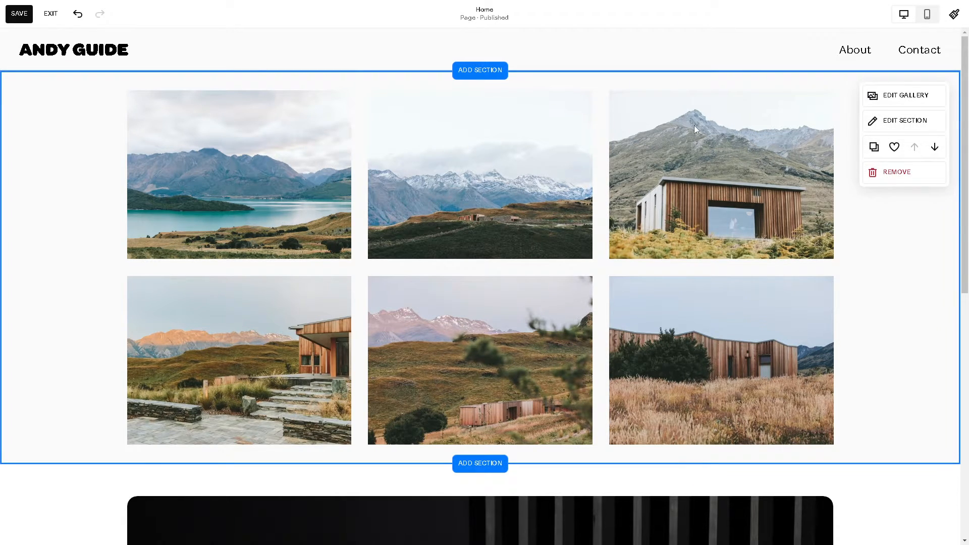
mouse_move(902, 101)
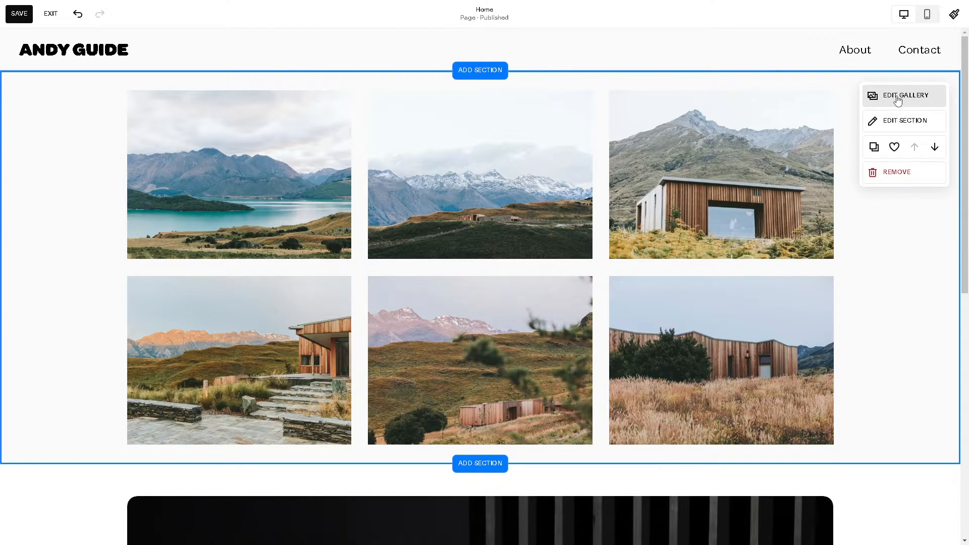
- Enter Edit Gallery for the selected six-image gallery section
left_click(904, 95)
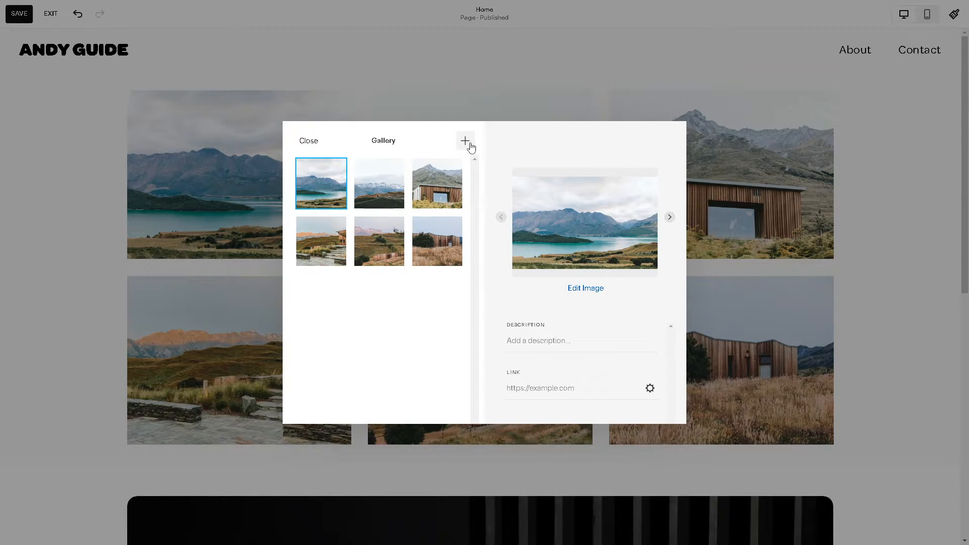
- Reveal the Search Images and Upload Images choices with the + button
left_click(464, 140)
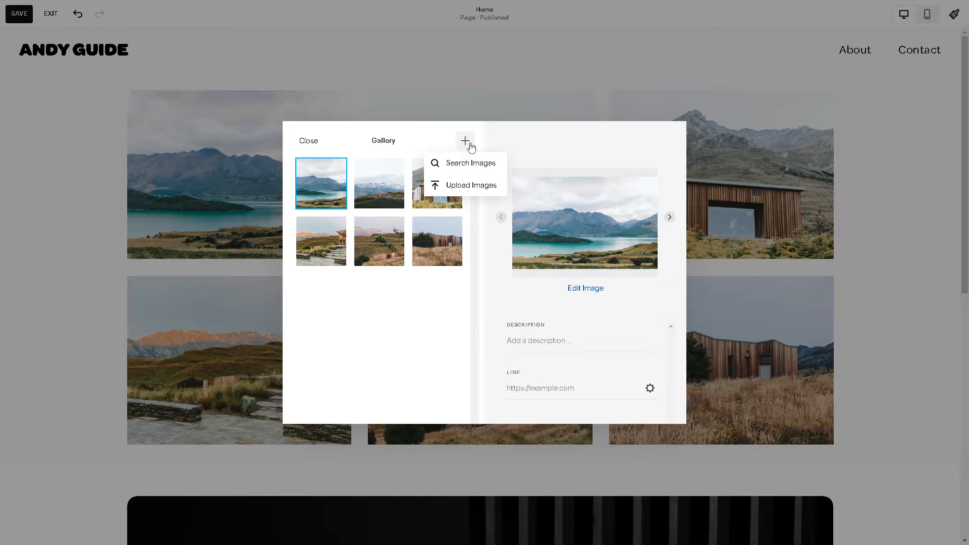
mouse_move(469, 186)
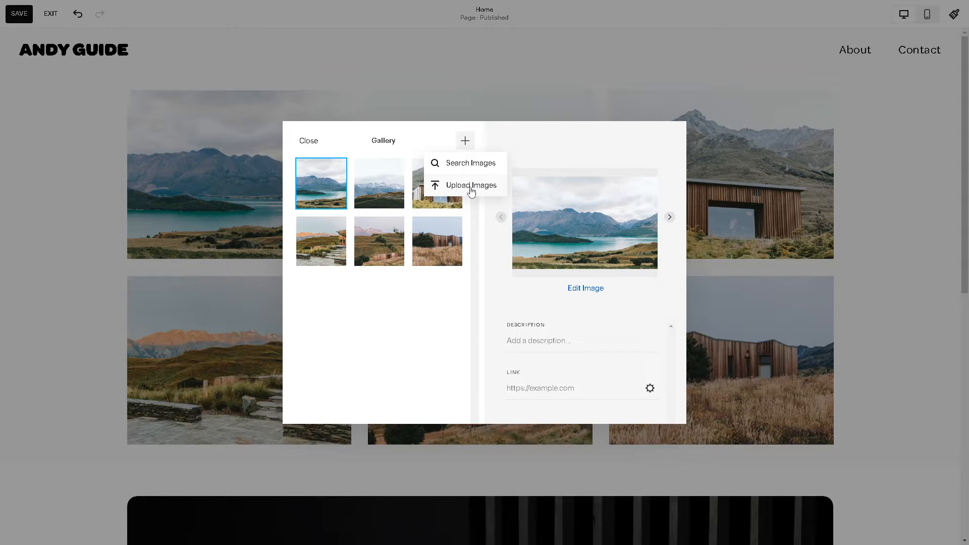
mouse_move(475, 190)
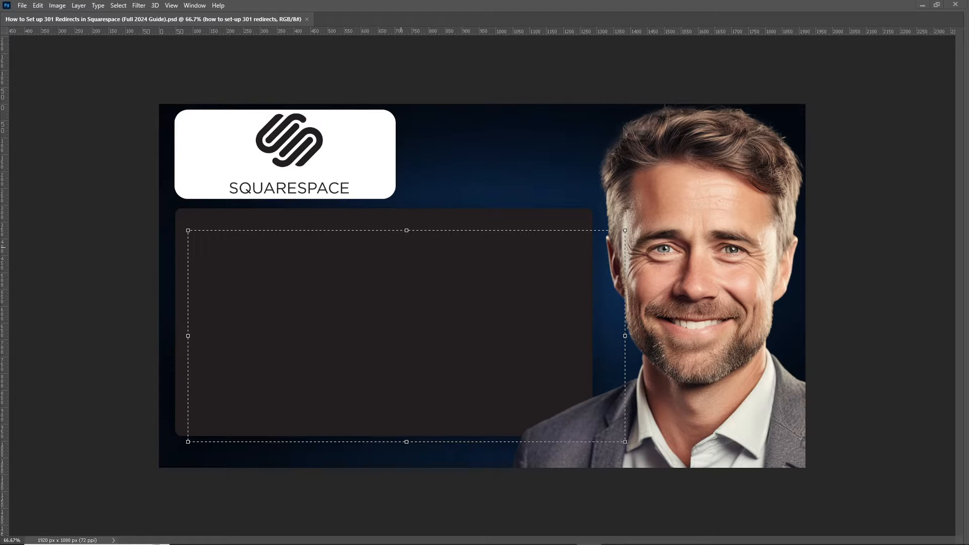
mouse_move(382, 280)
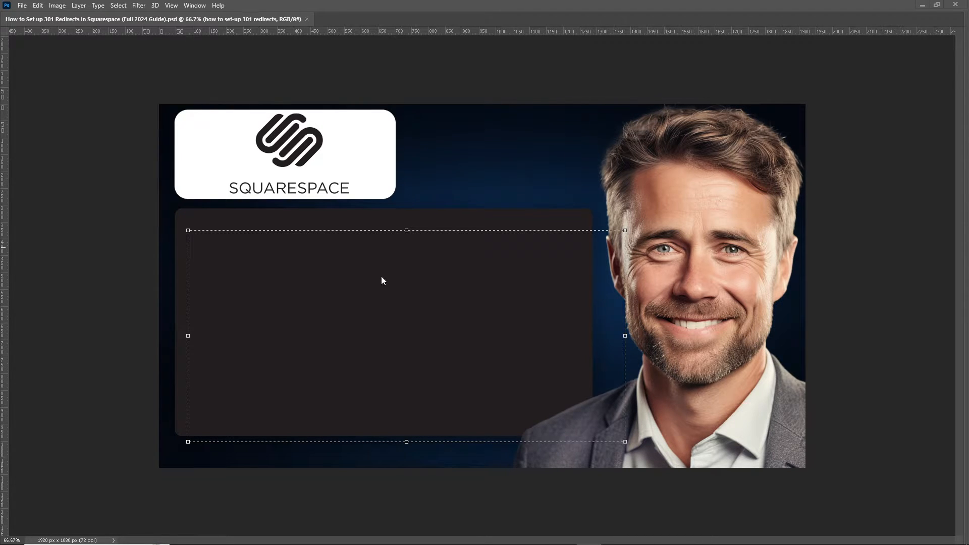
- Enter the title HOW TO CREATE HORIZONTAL in the thumbnail's dark panel
type("HOW TO CREATE HORIZONTAL")
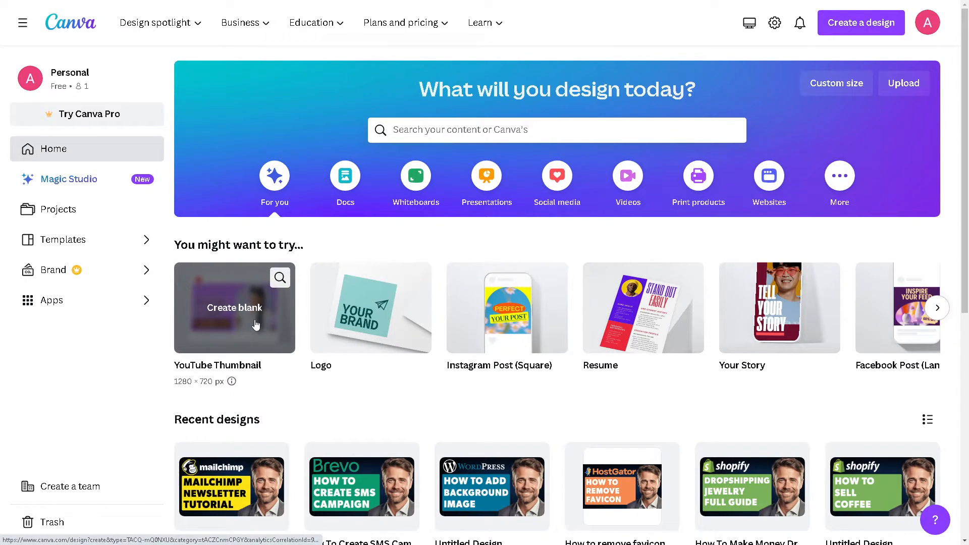
- Create a blank YouTube Thumbnail design from the Canva home page
left_click(233, 308)
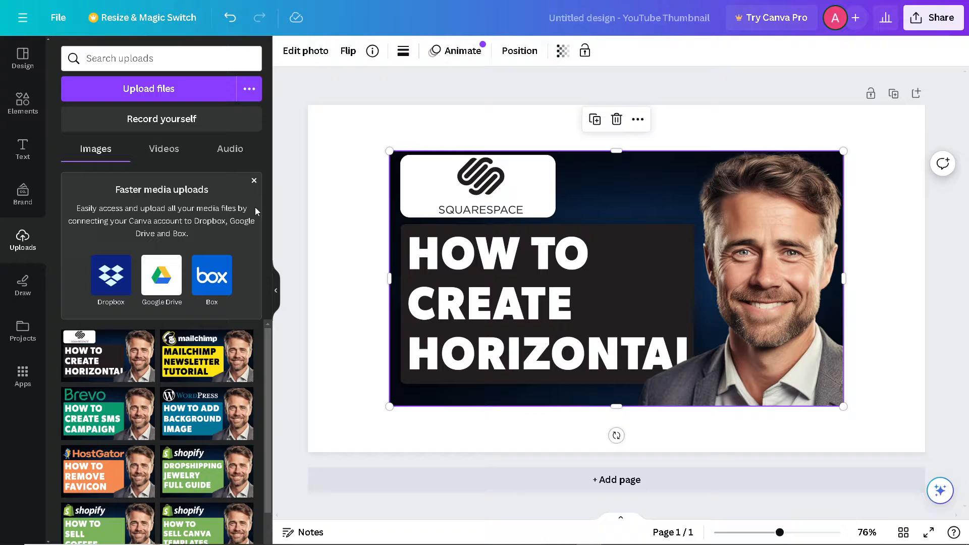
mouse_move(277, 291)
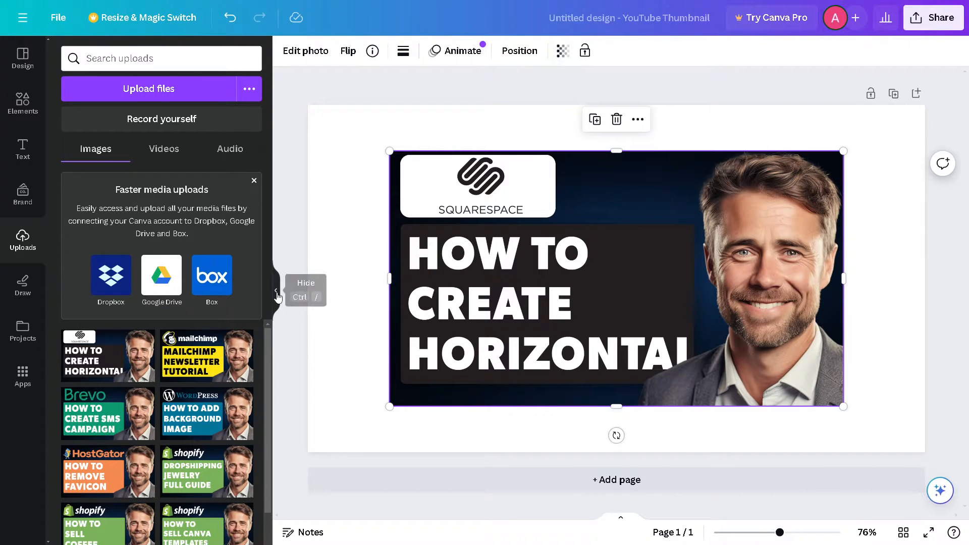
- Hide the uploads panel, stretch the thumbnail image to fill the page, and bring up Share
left_click(277, 294)
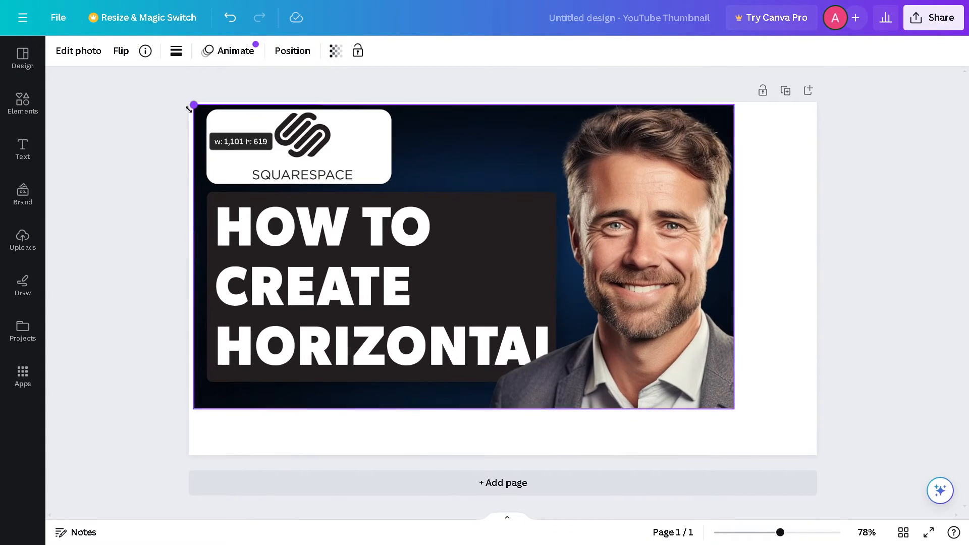
left_click_drag(734, 409, 794, 442)
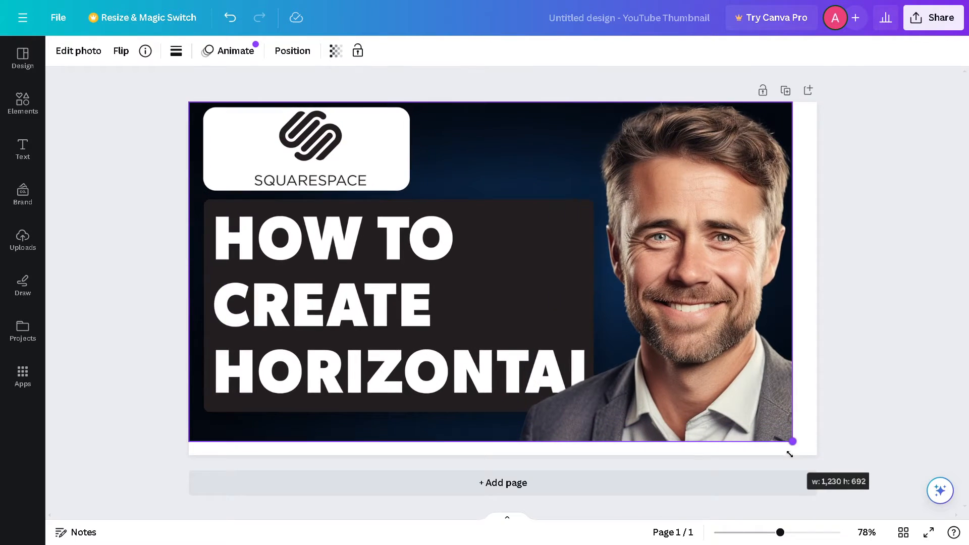
left_click_drag(794, 441, 816, 456)
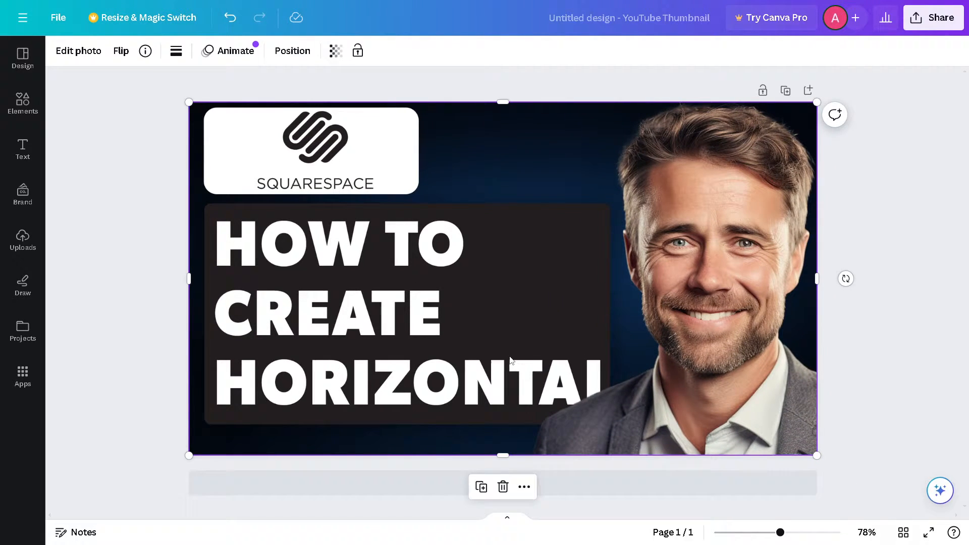
mouse_move(775, 106)
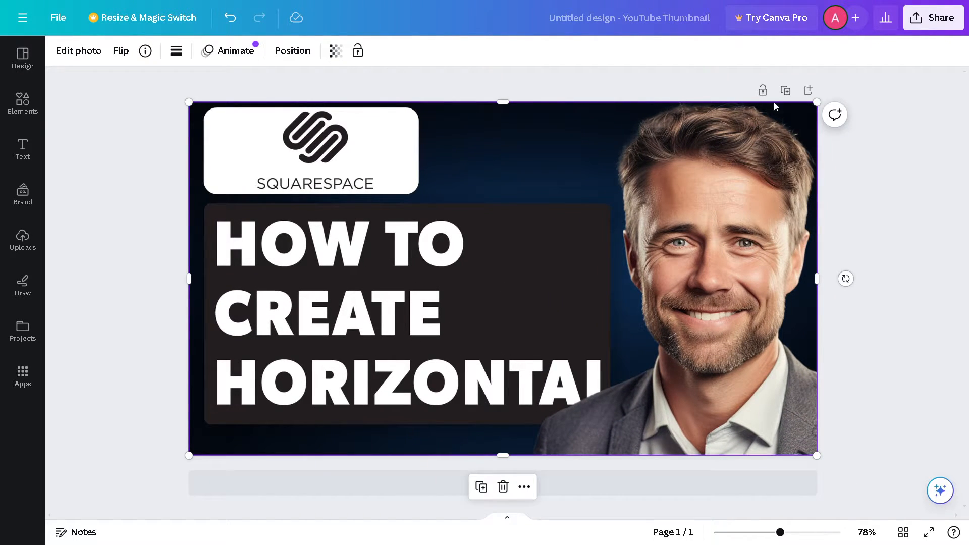
left_click(932, 17)
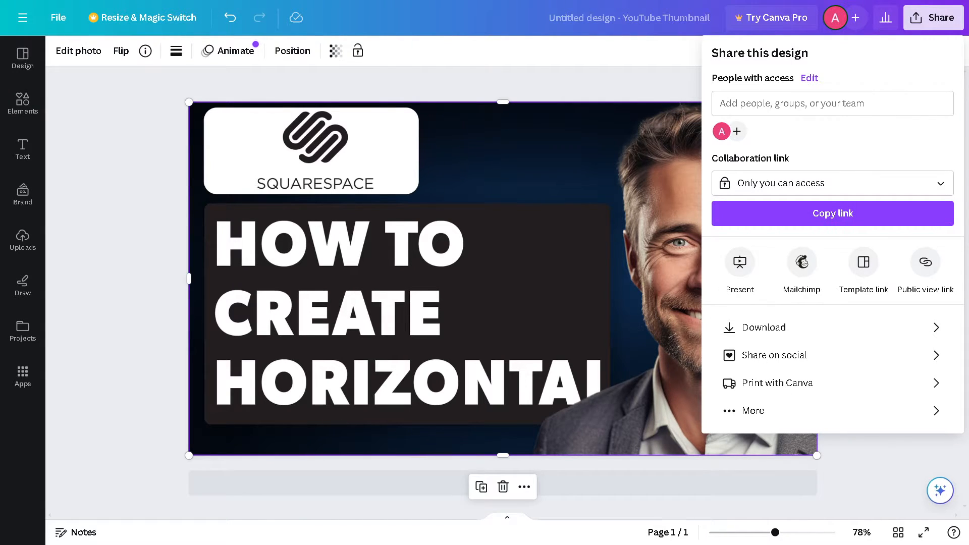
- Set the Collaboration link to Anyone with the link
left_click(763, 327)
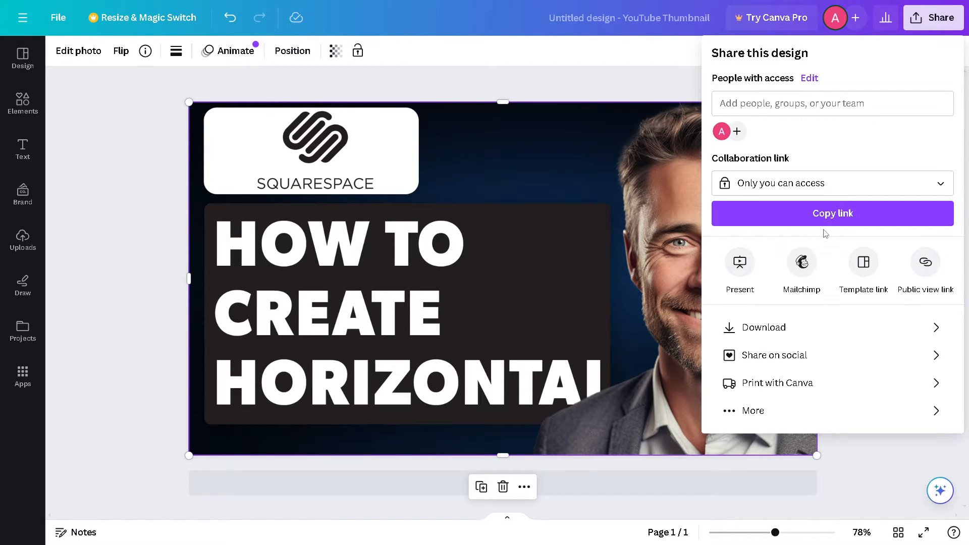
left_click(830, 182)
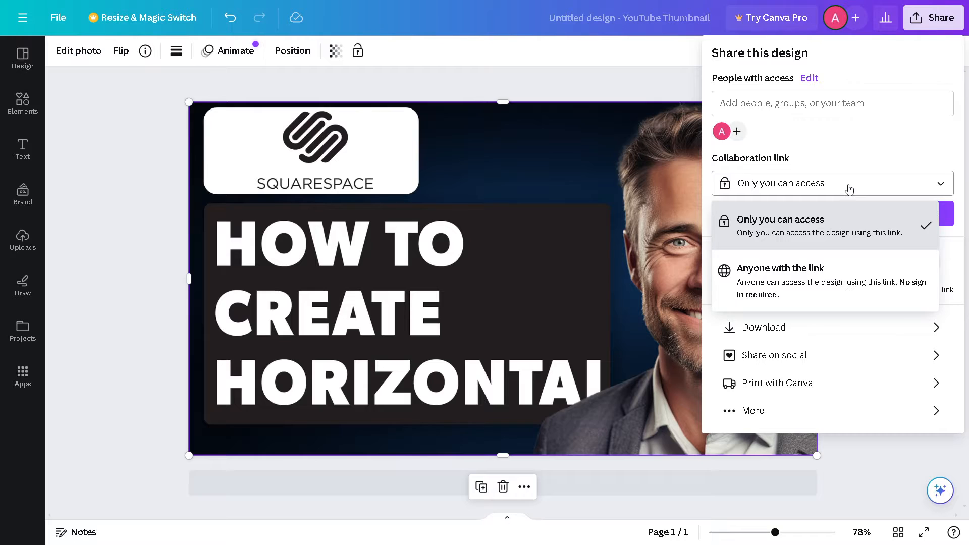
left_click(780, 268)
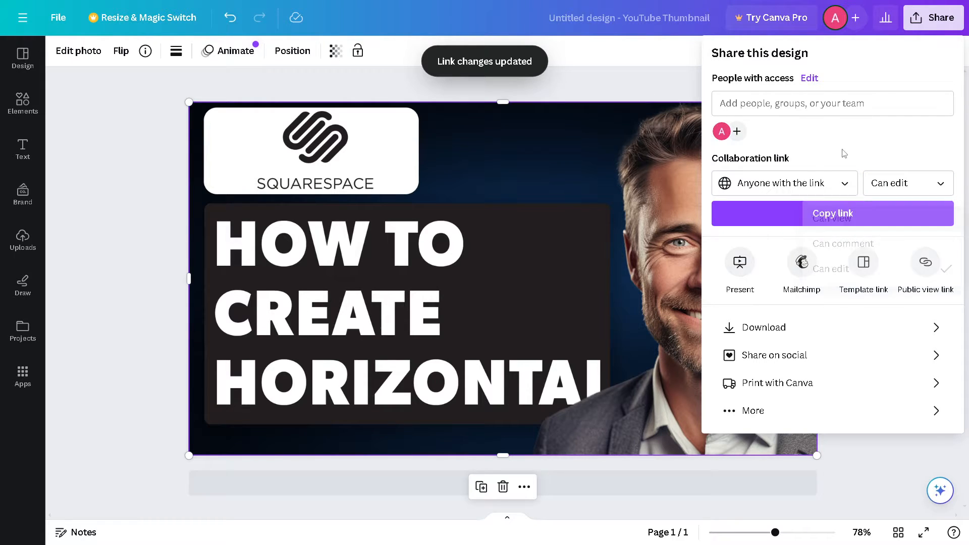
- Peek at Share on social, return, and close the Share panel
left_click(774, 354)
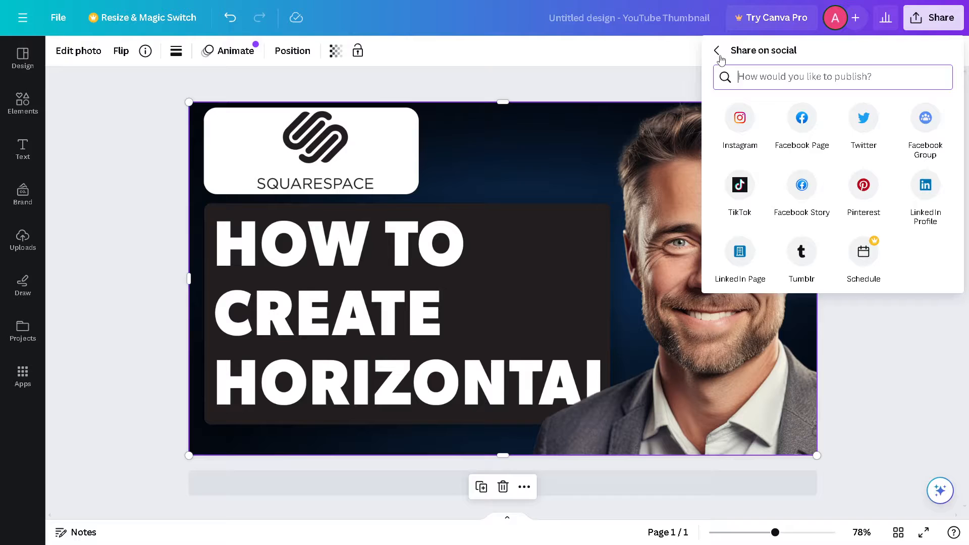
left_click(717, 55)
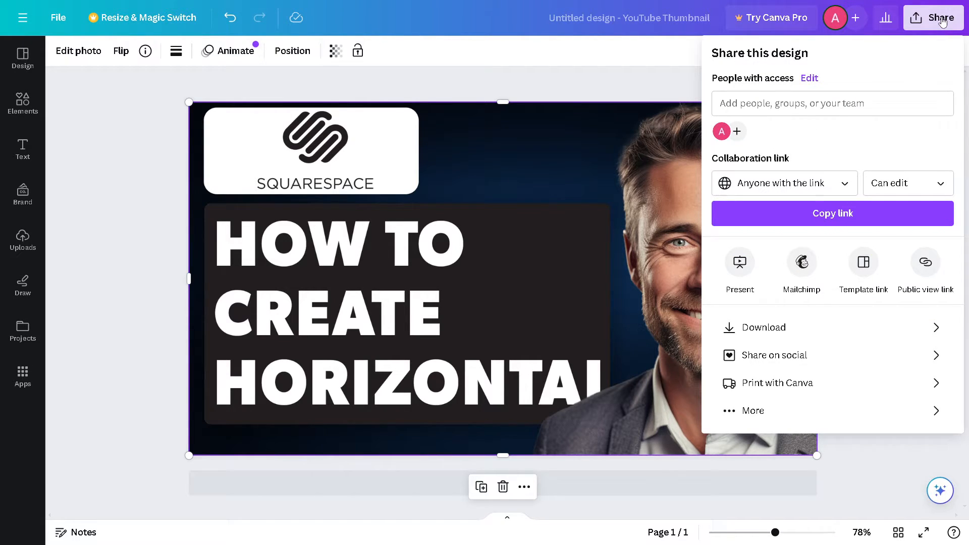
left_click(932, 17)
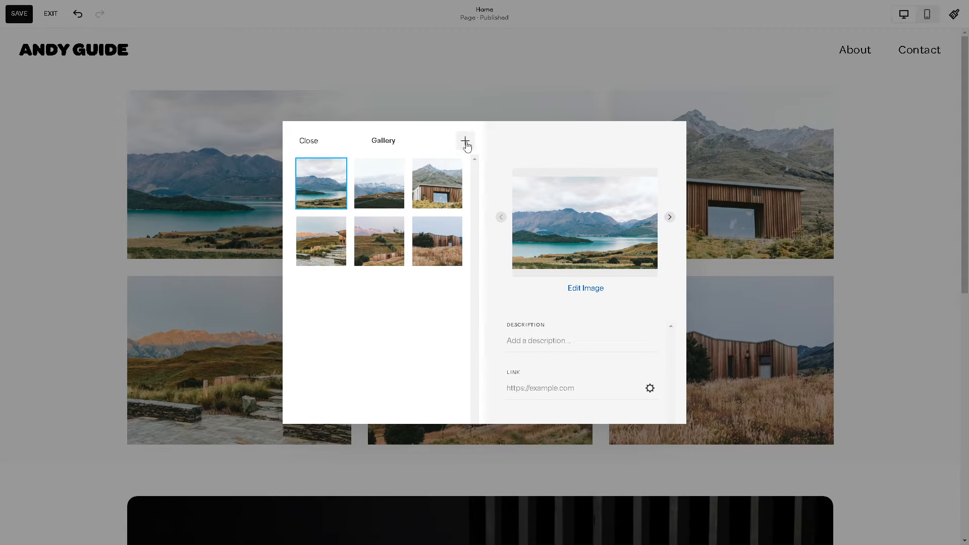
- Upload the how-to thumbnail into the gallery and place it as the first image
left_click(465, 140)
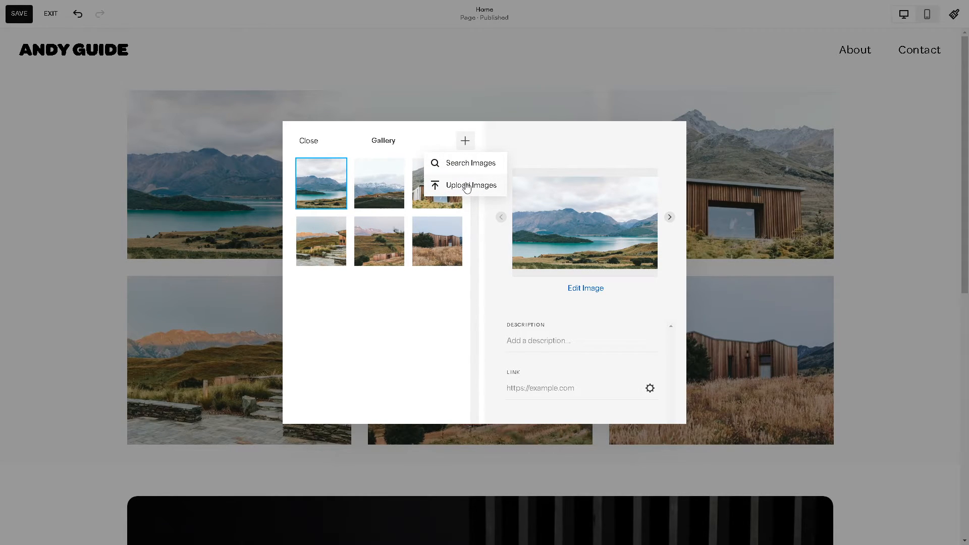
left_click(471, 186)
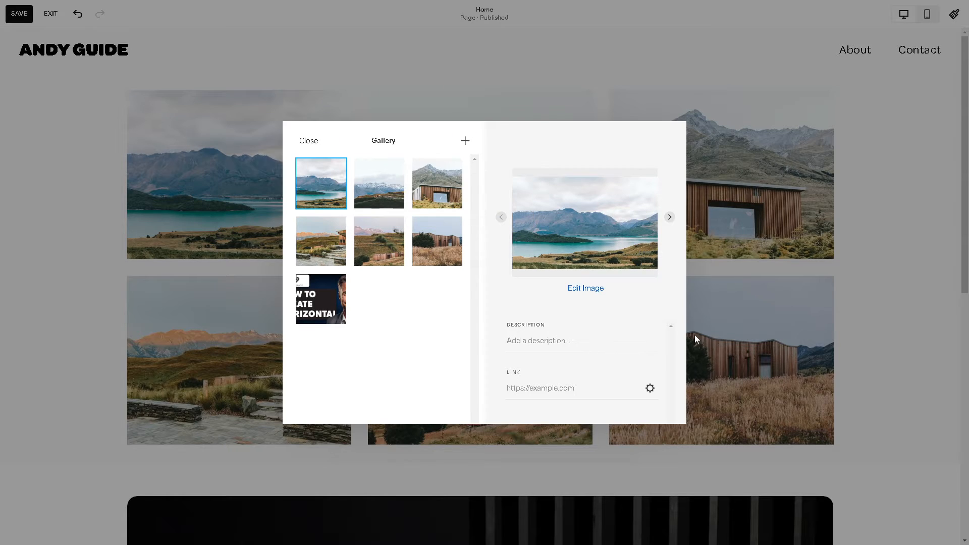
left_click(320, 299)
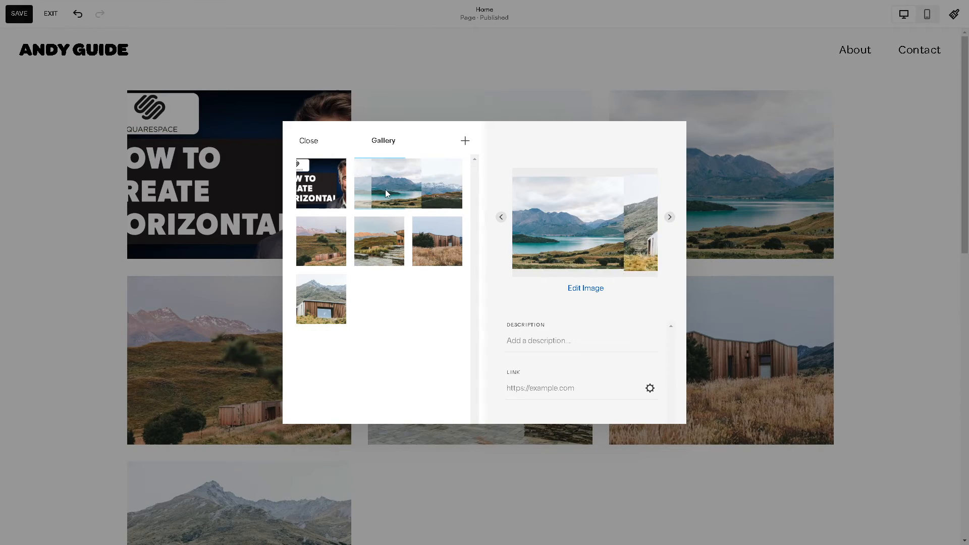
left_click(379, 183)
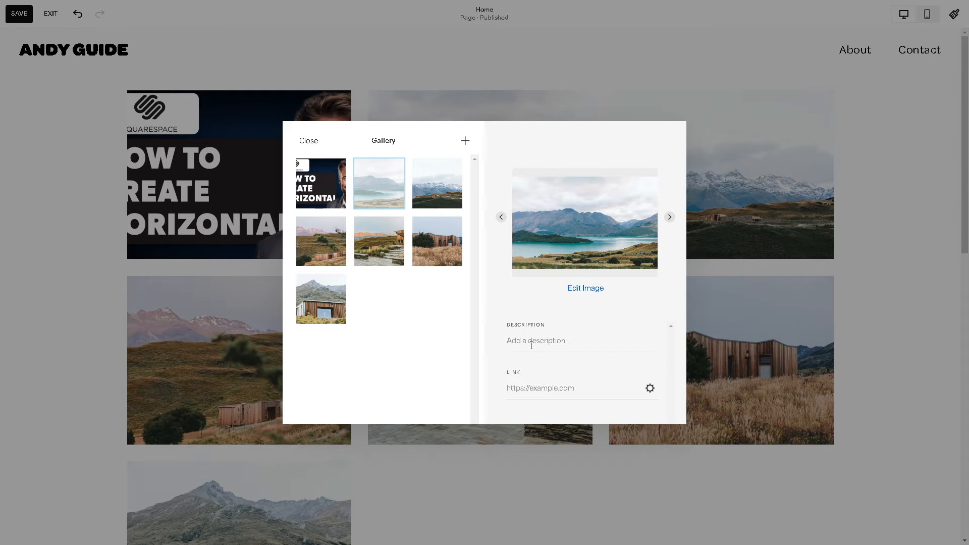
- Give the image the description 'How to create horizontal scrolling images' and close the gallery editor
left_click(556, 340)
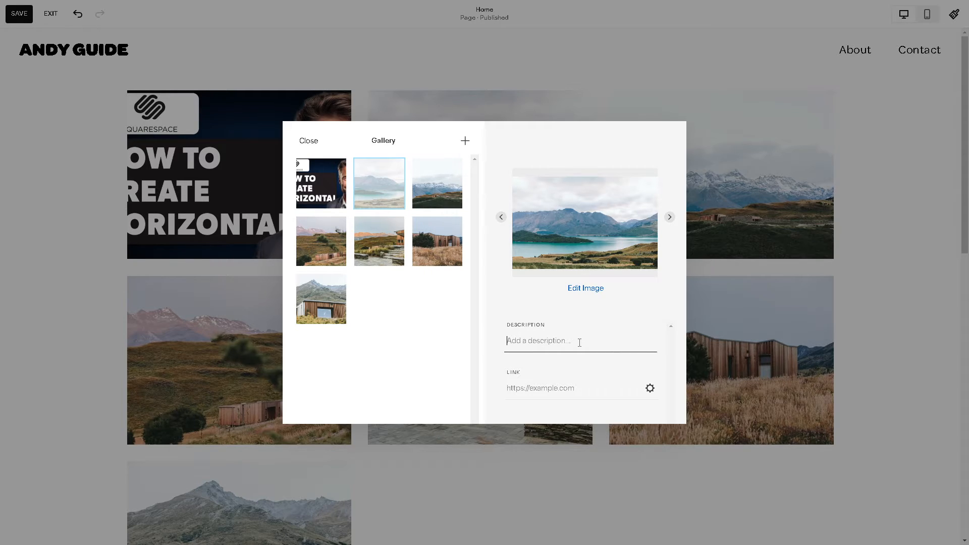
type("How to create horizontal scrolling images")
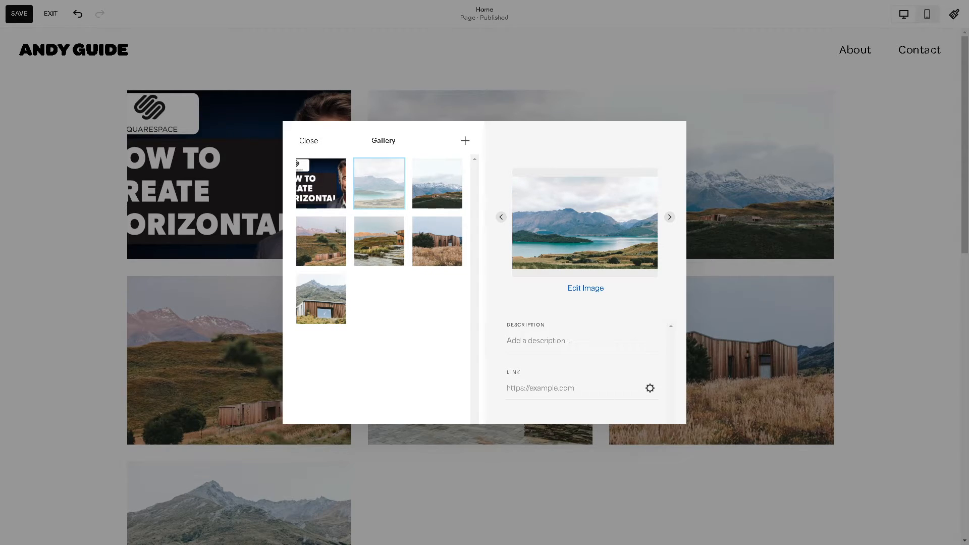
left_click(309, 141)
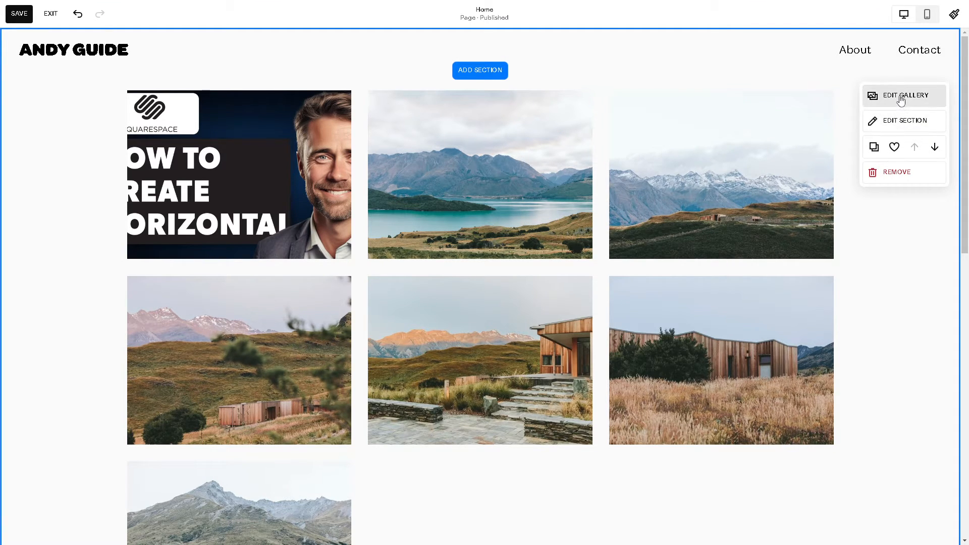
- Keep the gallery as a simple grid and raise it to six columns
left_click(904, 95)
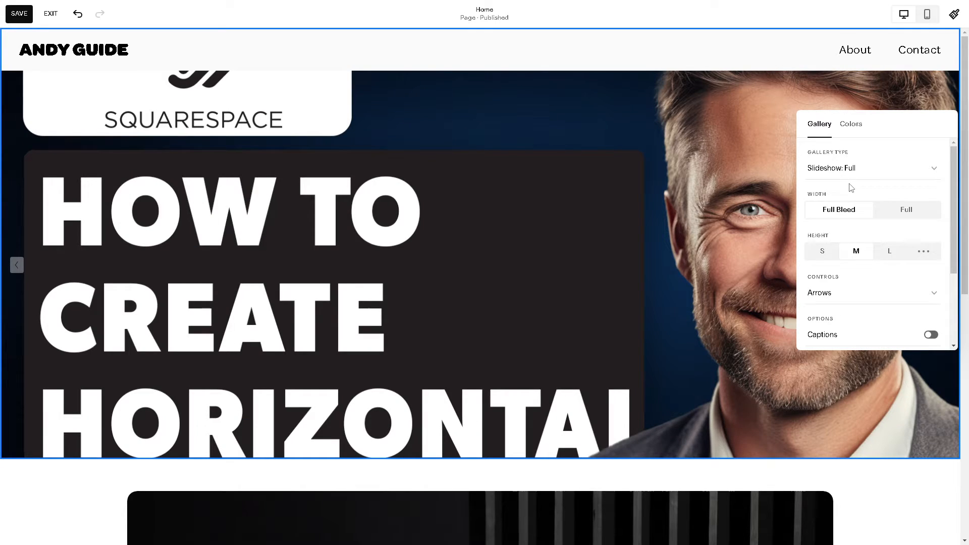
left_click(871, 169)
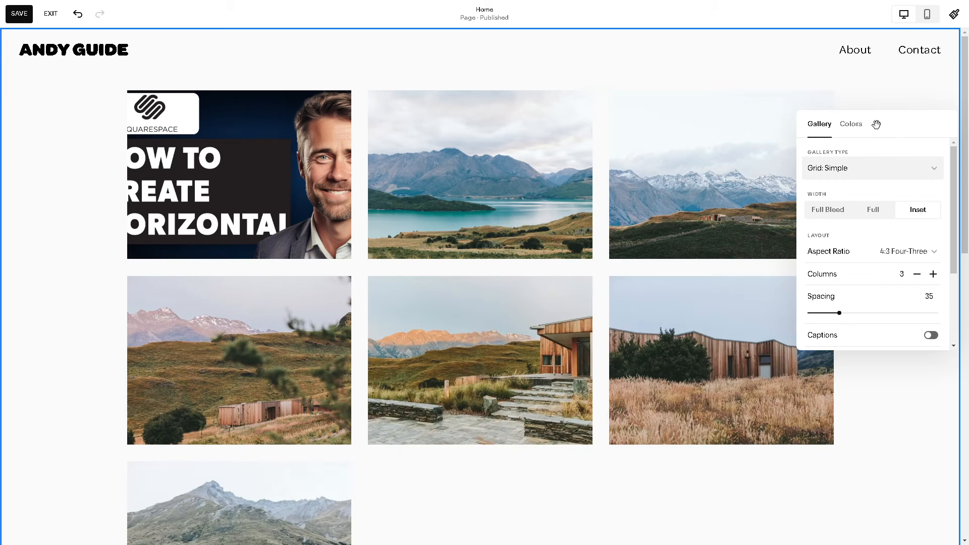
left_click_drag(876, 123, 332, 252)
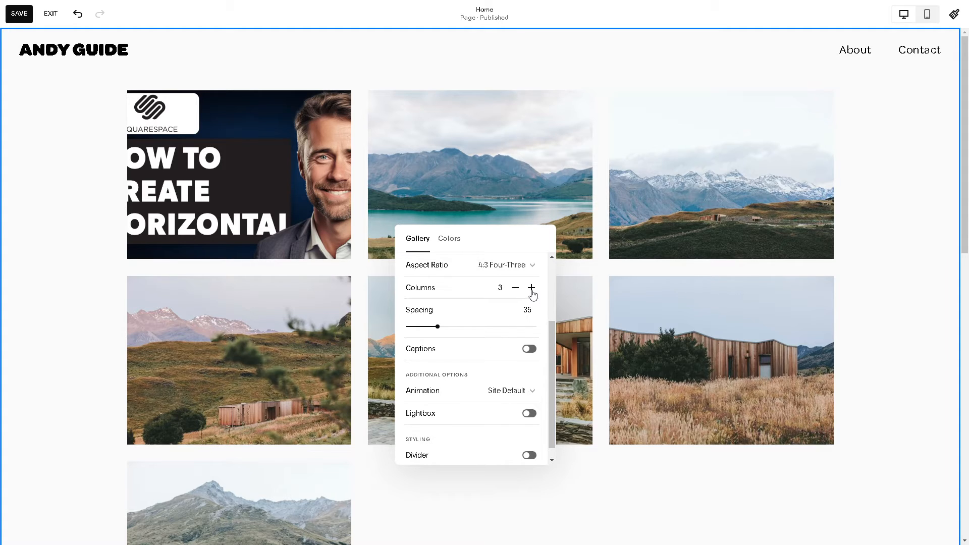
left_click(529, 288)
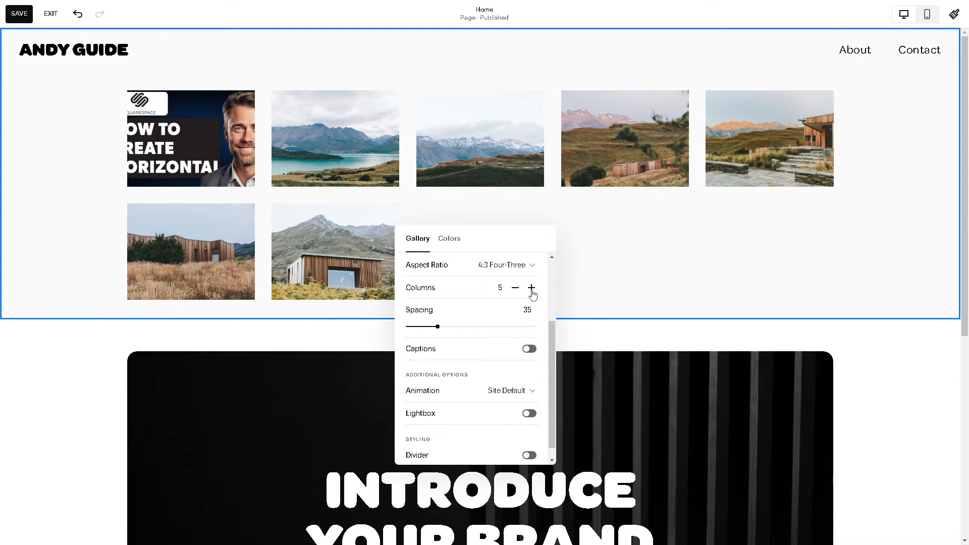
left_click(529, 288)
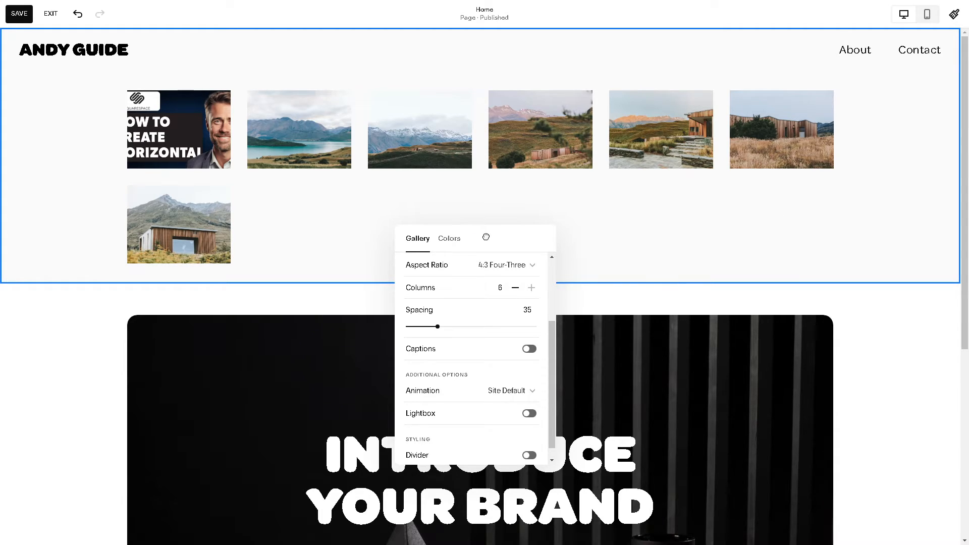
- Try Square, 4:3, 16:9 and 2.4:1 ratios, then settle on 3:2 Standard for the gallery images
left_click(506, 265)
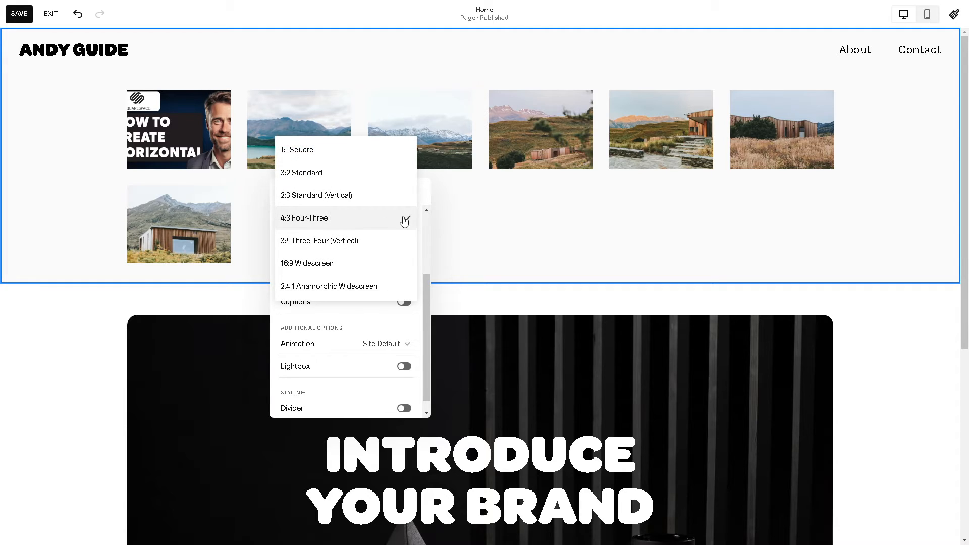
left_click(297, 150)
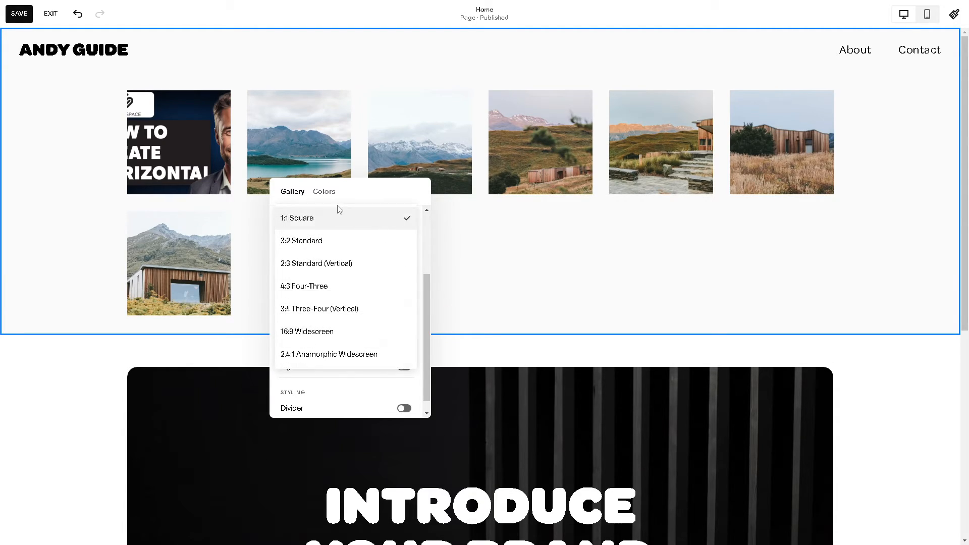
left_click(300, 240)
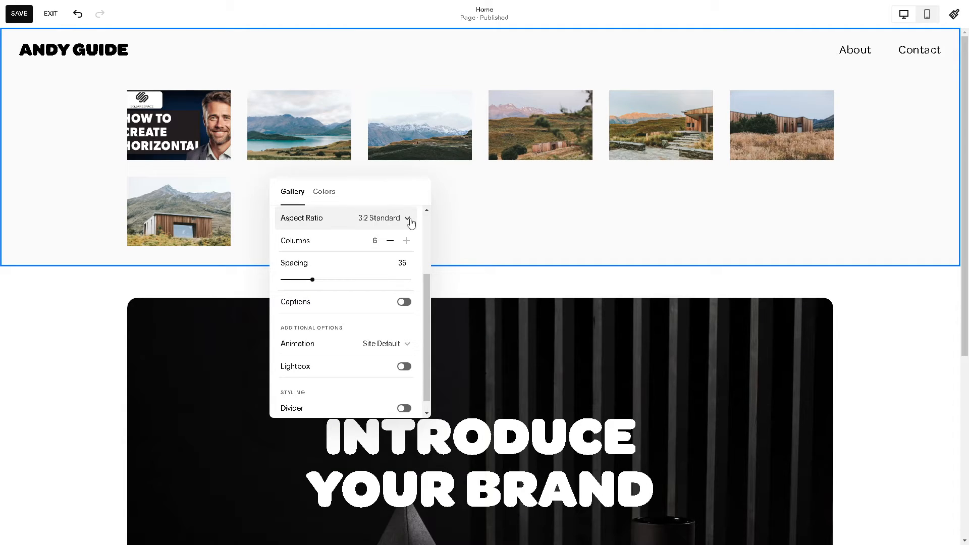
left_click(400, 218)
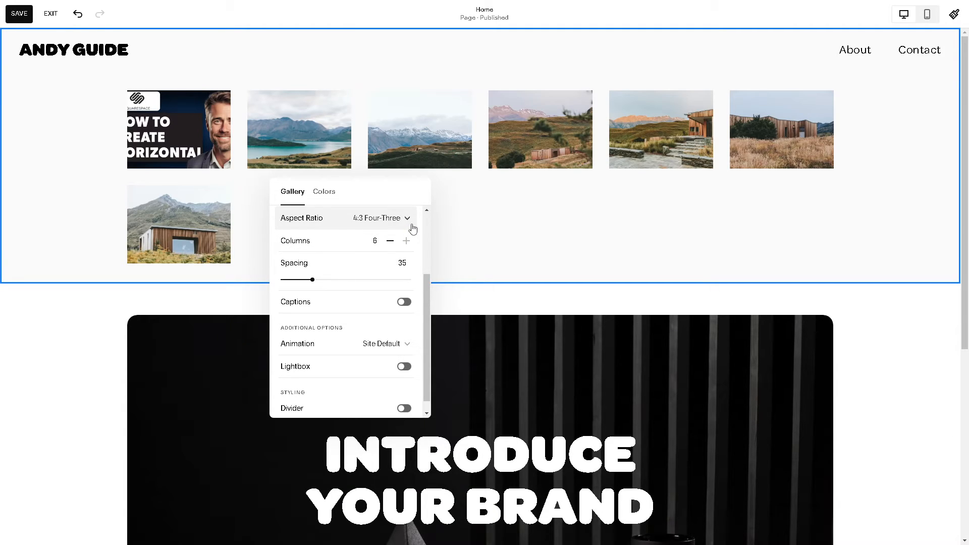
left_click(381, 218)
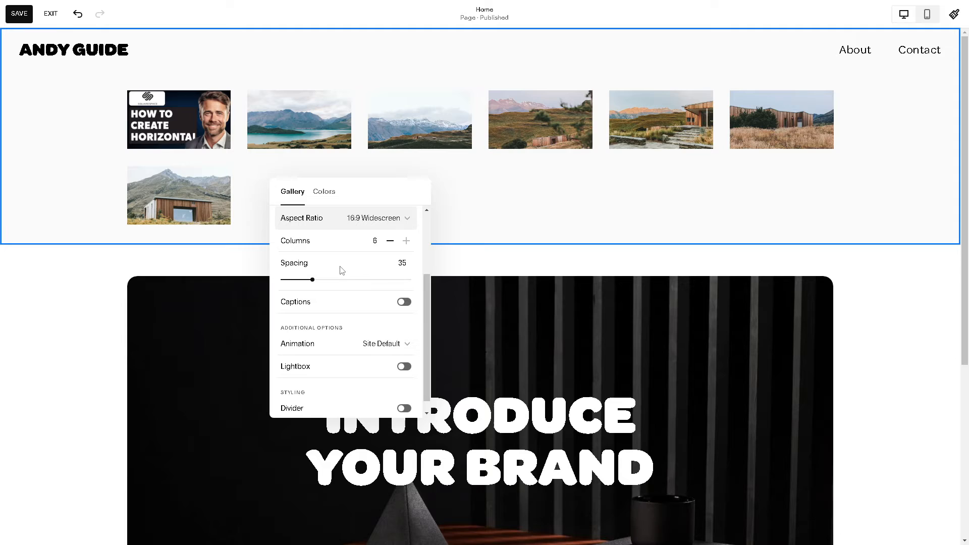
left_click(343, 218)
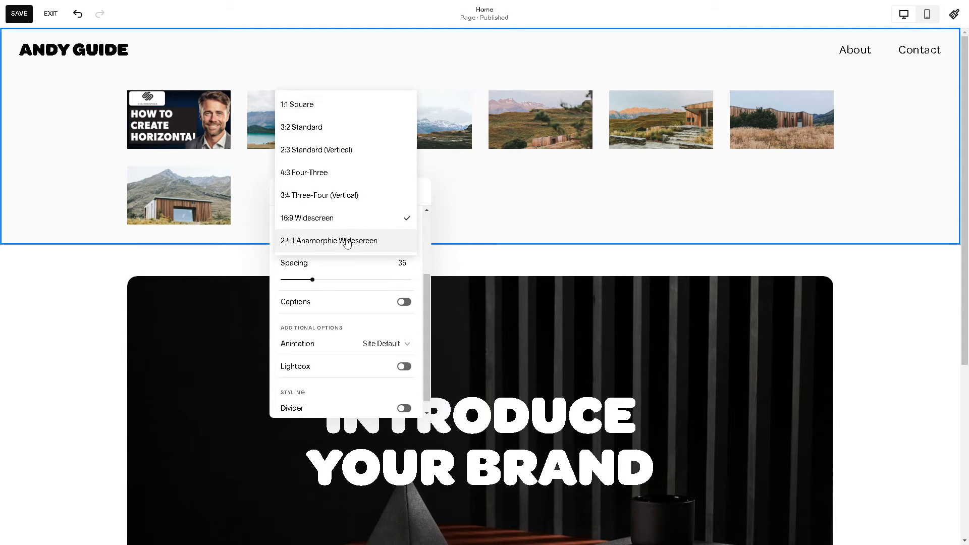
left_click(329, 241)
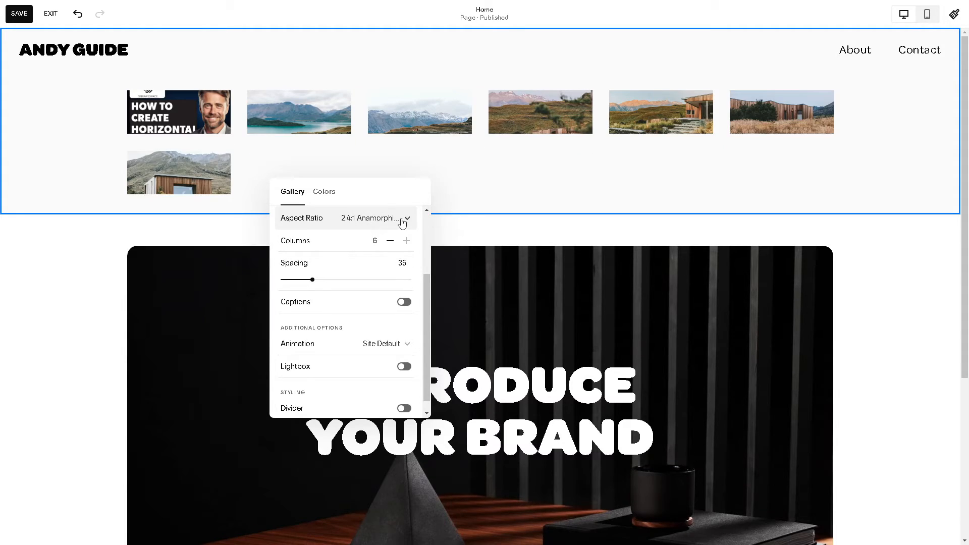
left_click(401, 218)
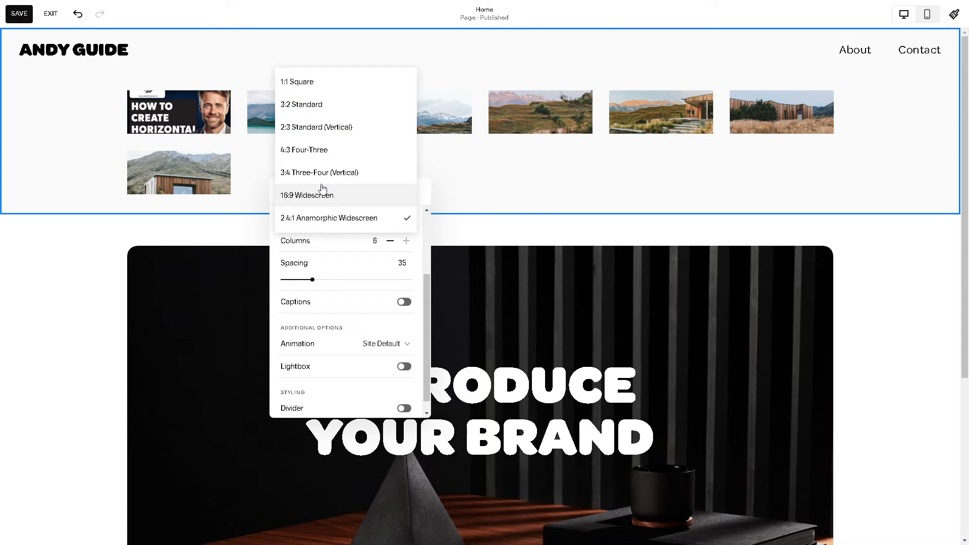
mouse_move(338, 173)
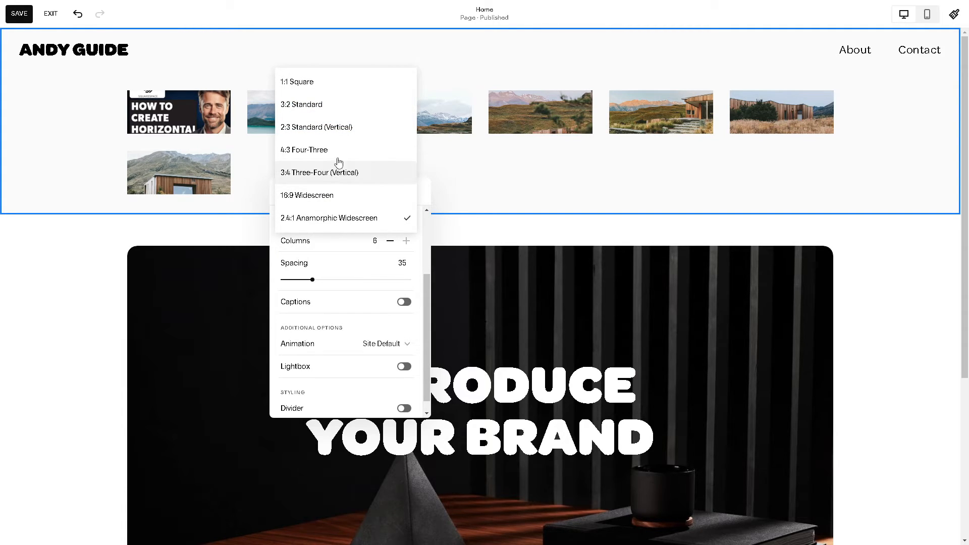
left_click(300, 104)
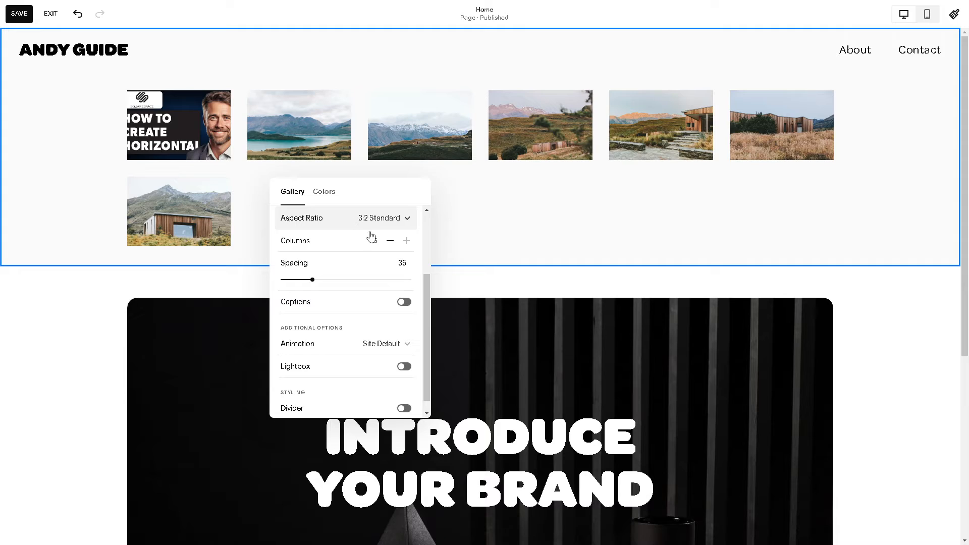
left_click(389, 240)
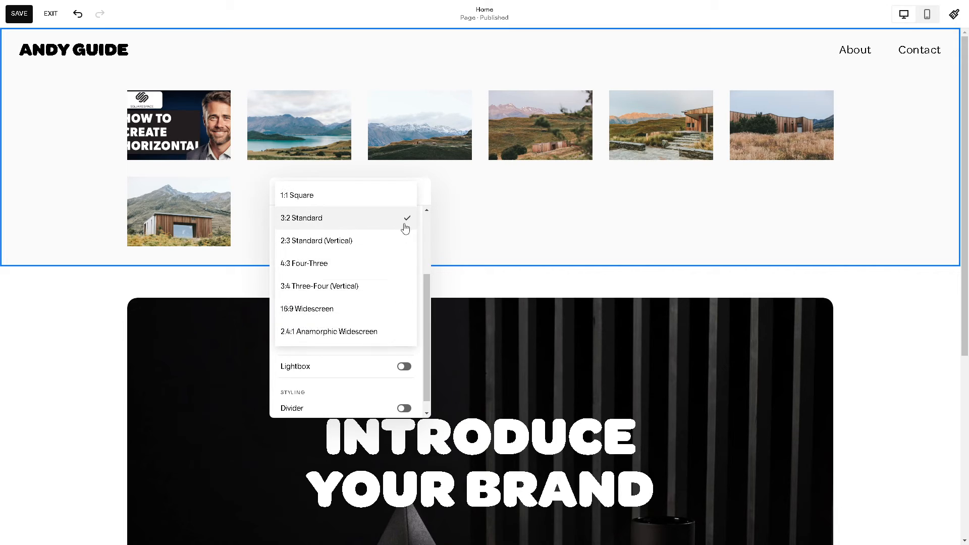
mouse_move(405, 271)
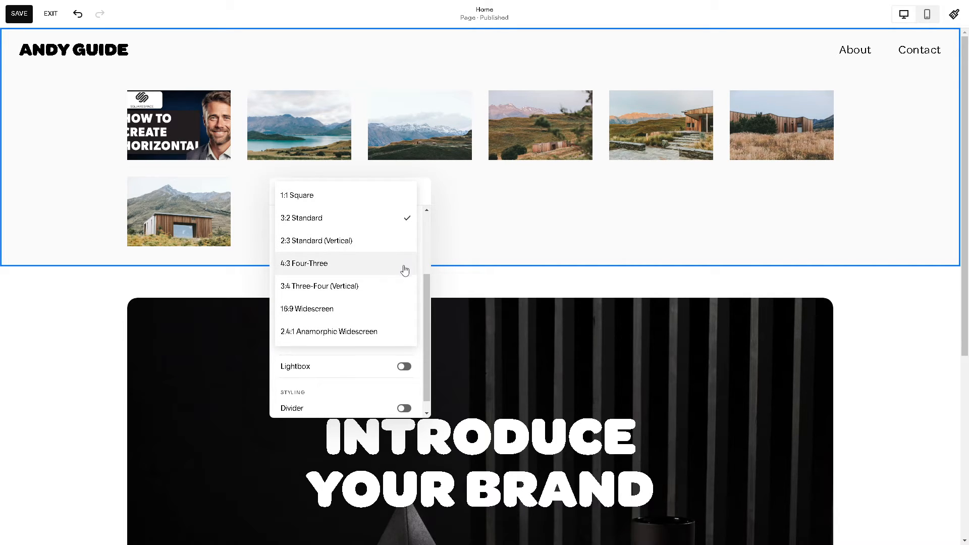
mouse_move(398, 274)
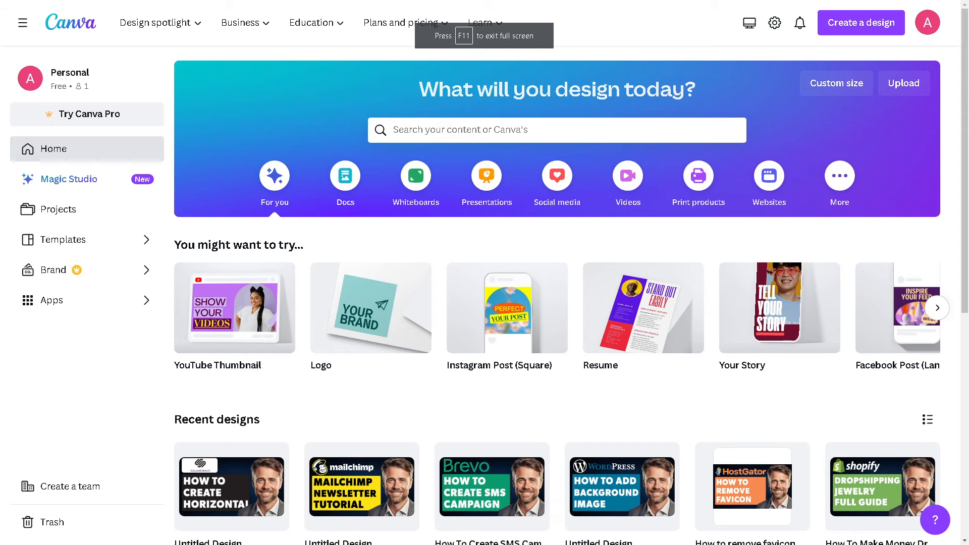
- Start a custom-size Canva design, bringing up the width and height fields
left_click(860, 22)
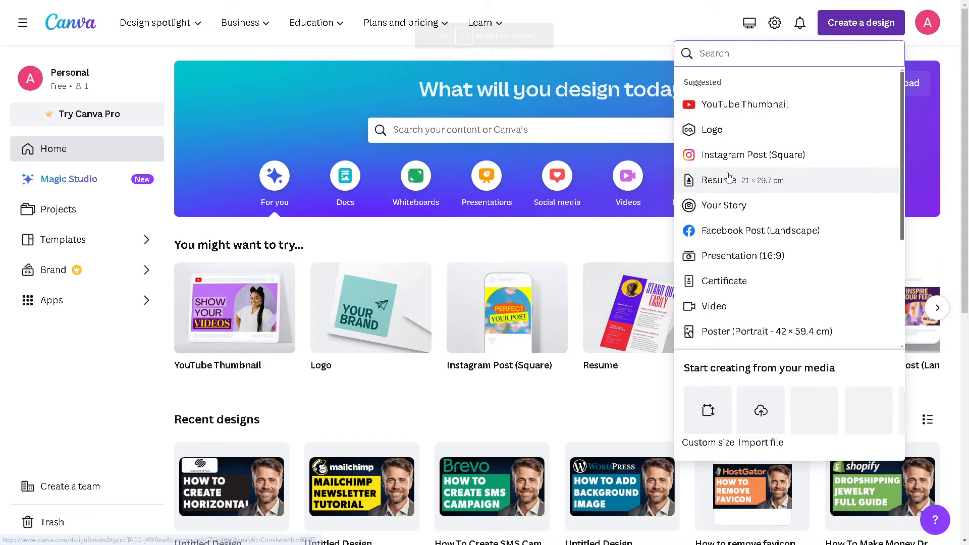
left_click(706, 426)
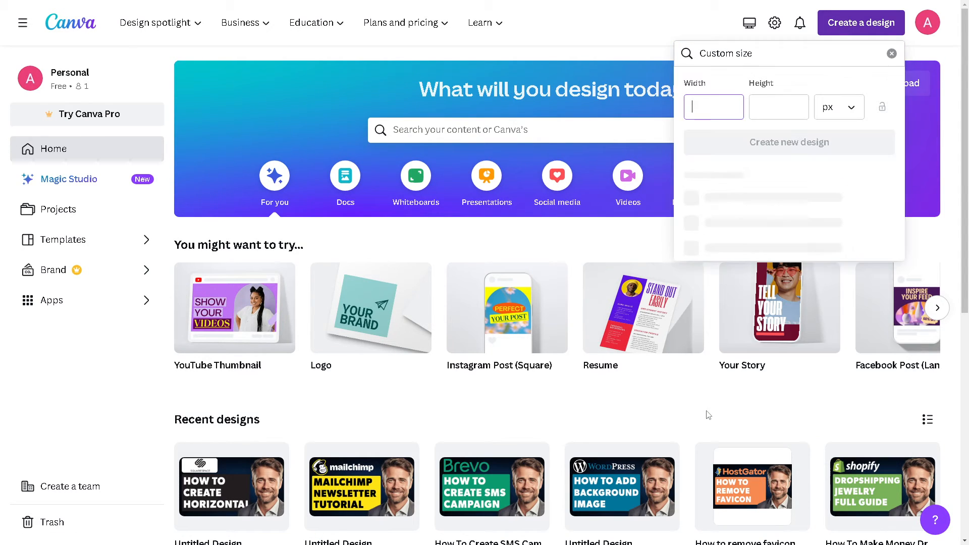
left_click(713, 107)
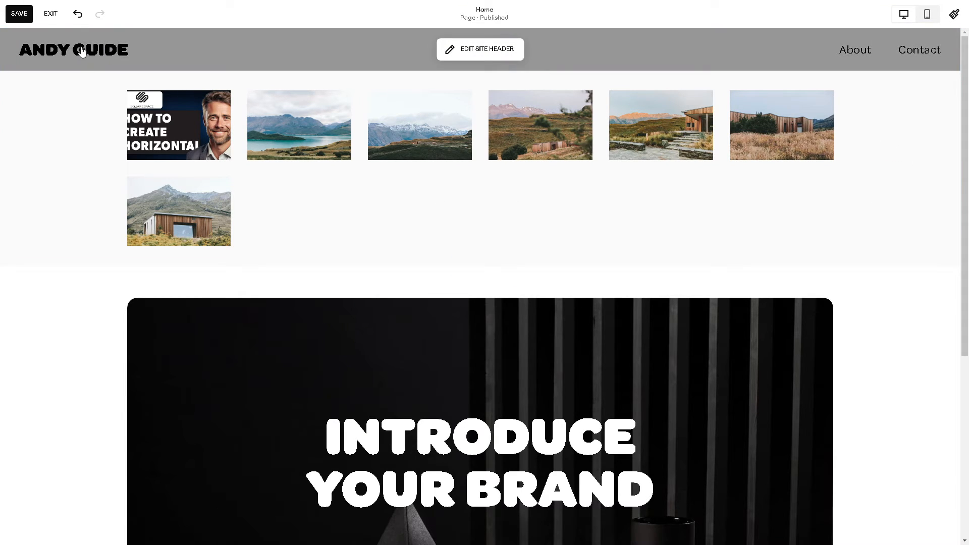
- Leave the page editor and head to the site's Custom CSS settings
left_click(18, 13)
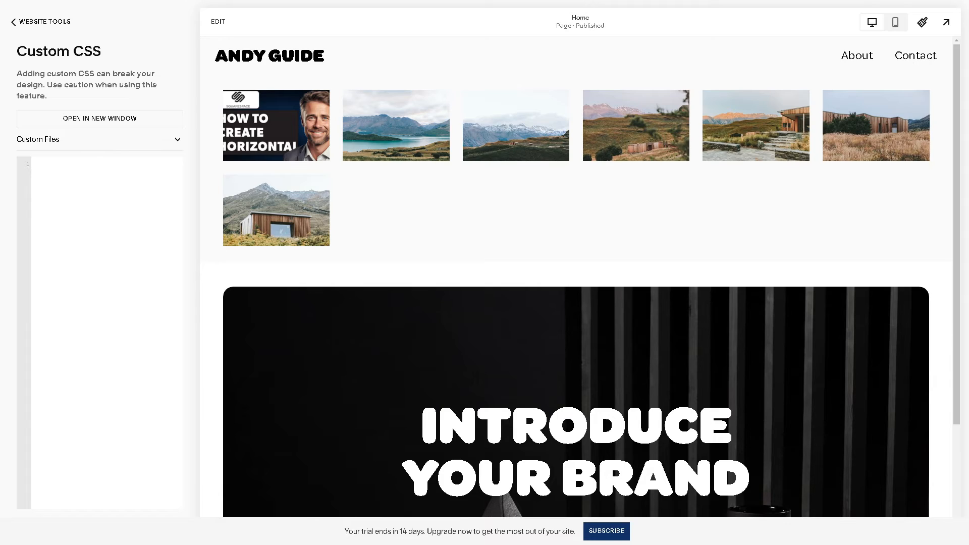
mouse_move(502, 233)
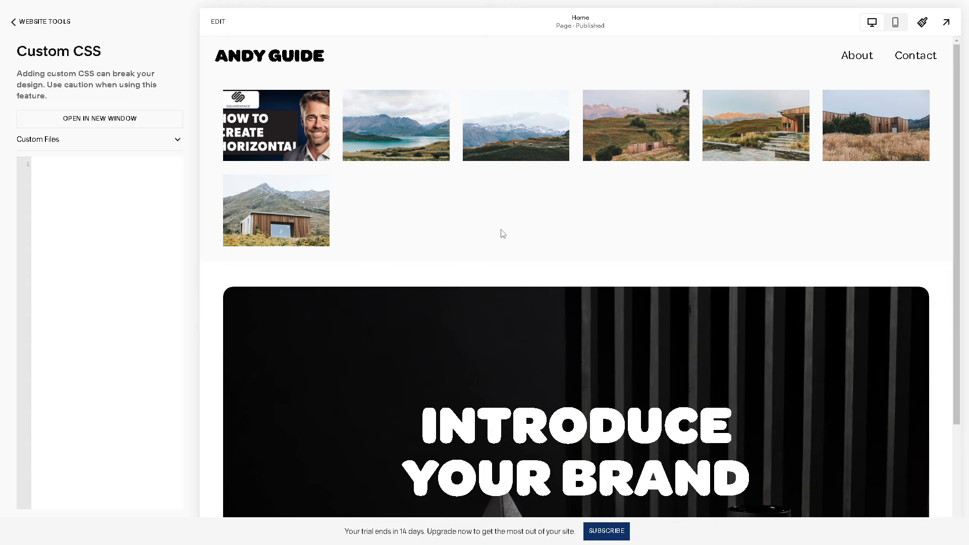
mouse_move(53, 226)
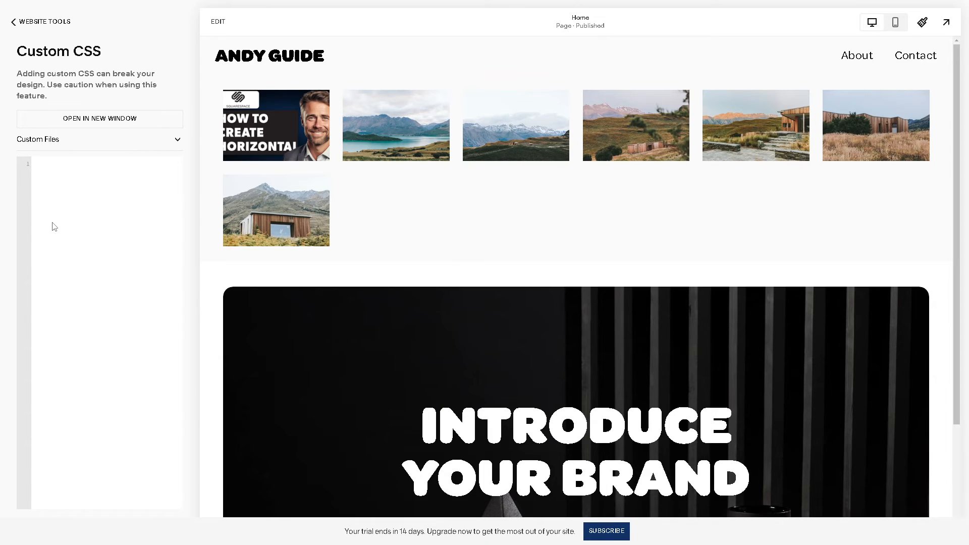
mouse_move(107, 346)
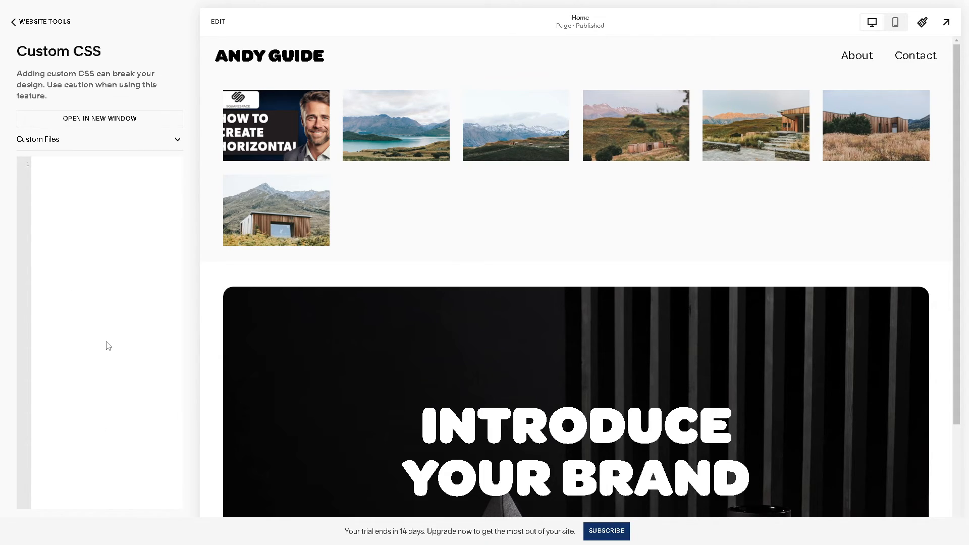
left_click(37, 164)
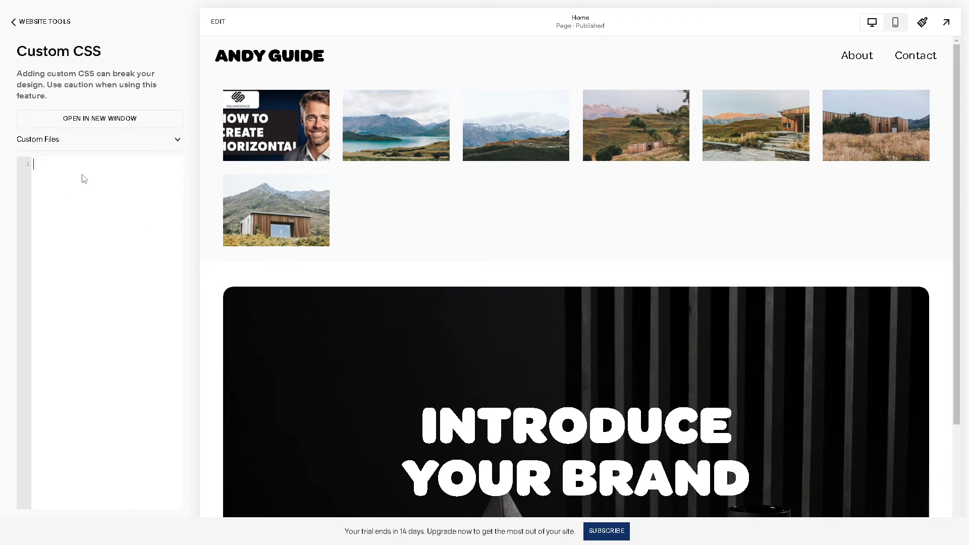
type("{")
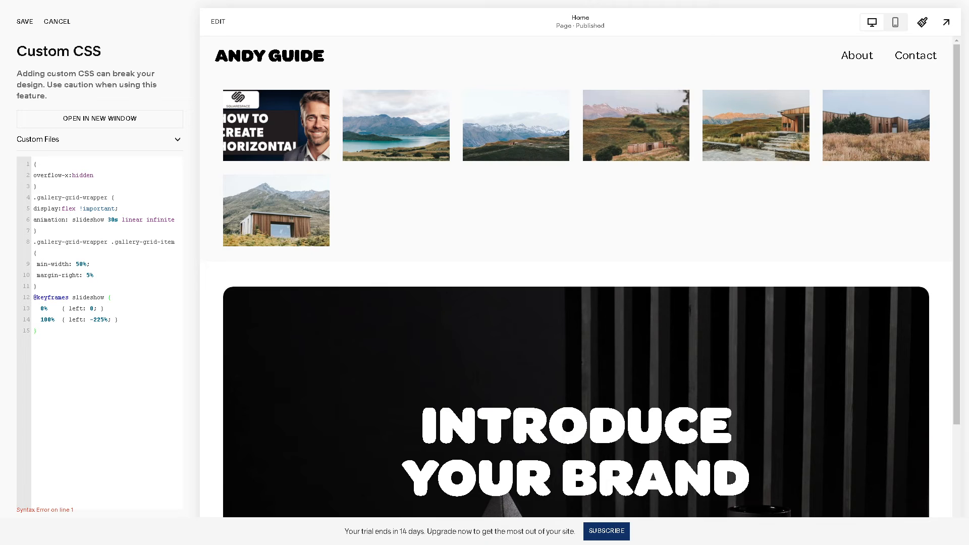
mouse_move(546, 295)
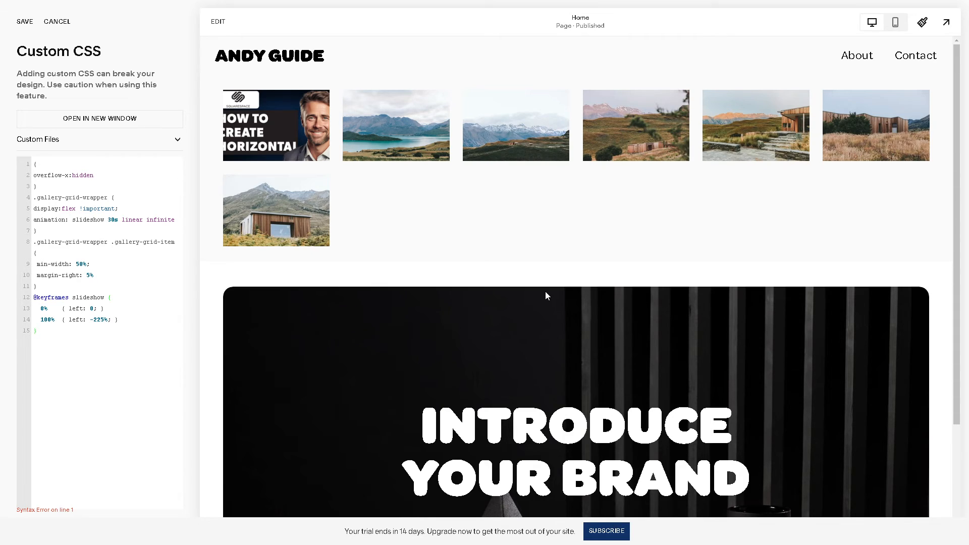
mouse_move(535, 298)
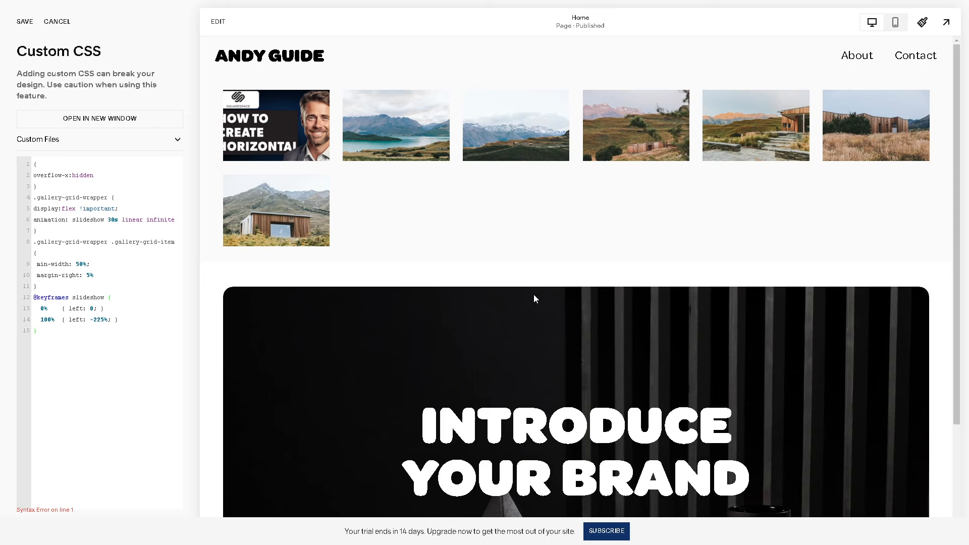
mouse_move(230, 298)
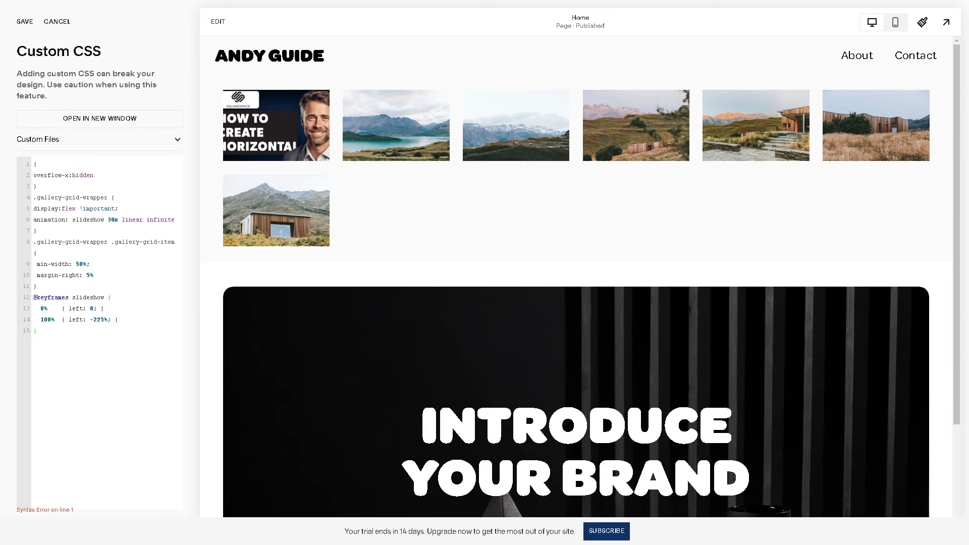
mouse_move(436, 259)
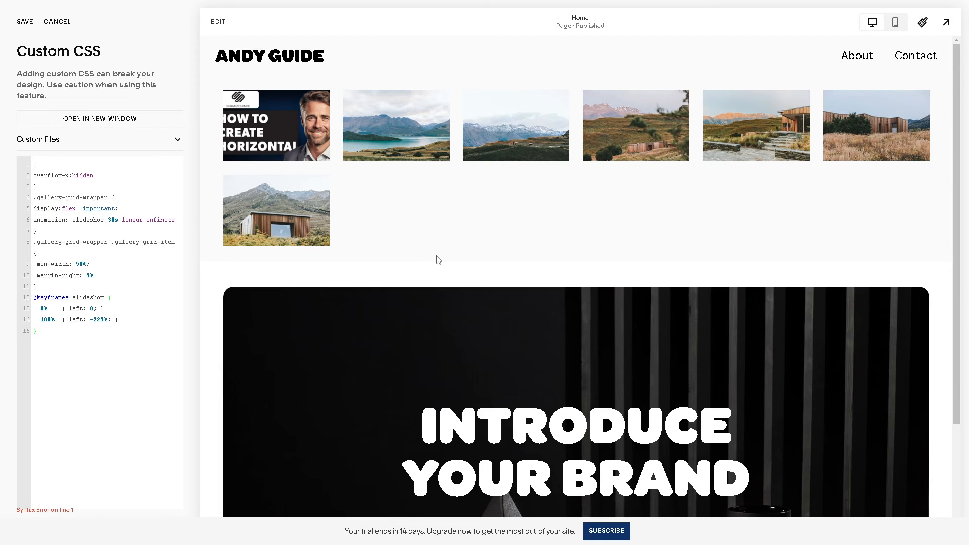
mouse_move(384, 262)
type("#page ")
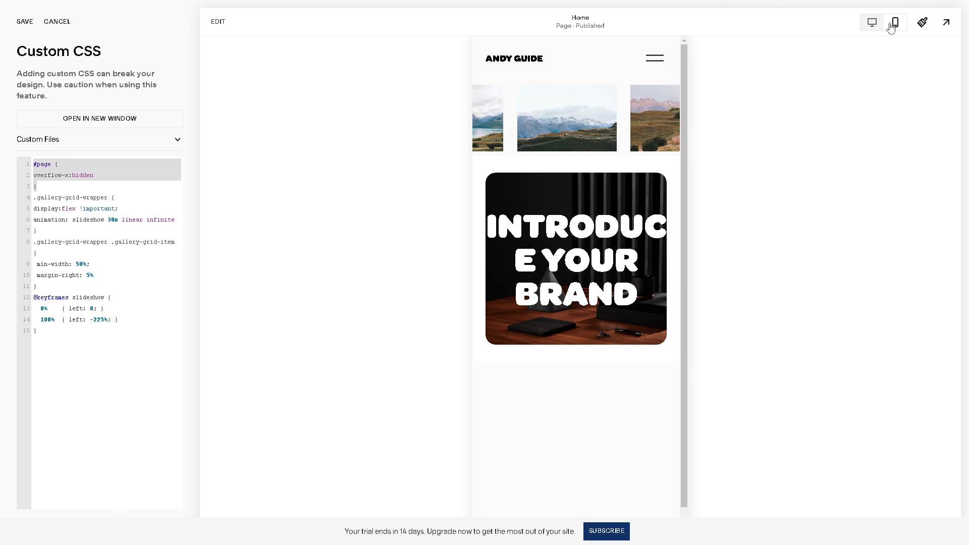
- Check the desktop-width preview and save the custom CSS
left_click(871, 22)
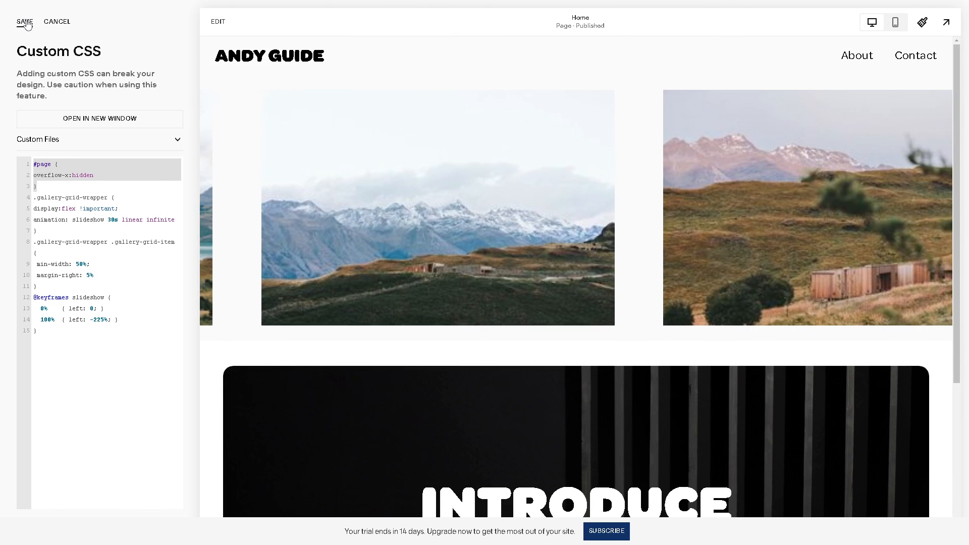
left_click(23, 21)
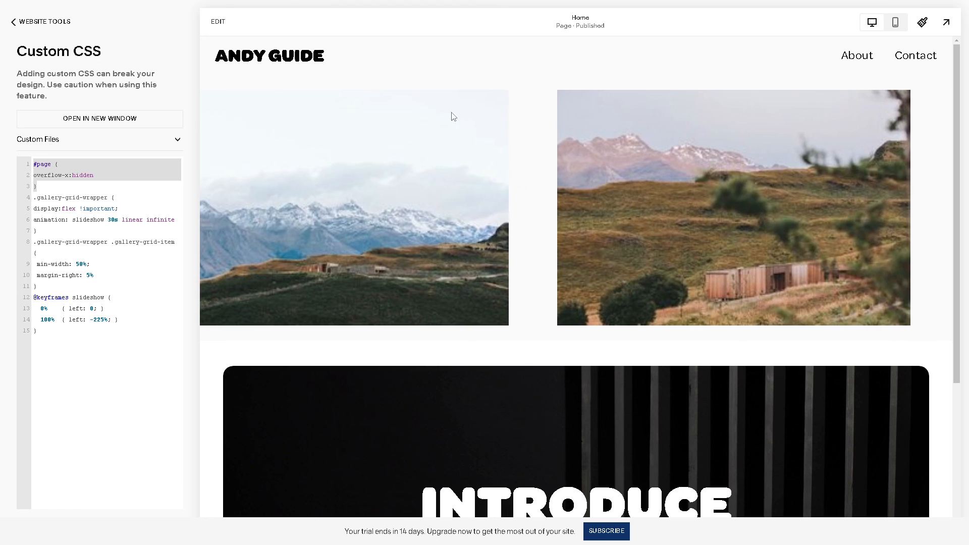